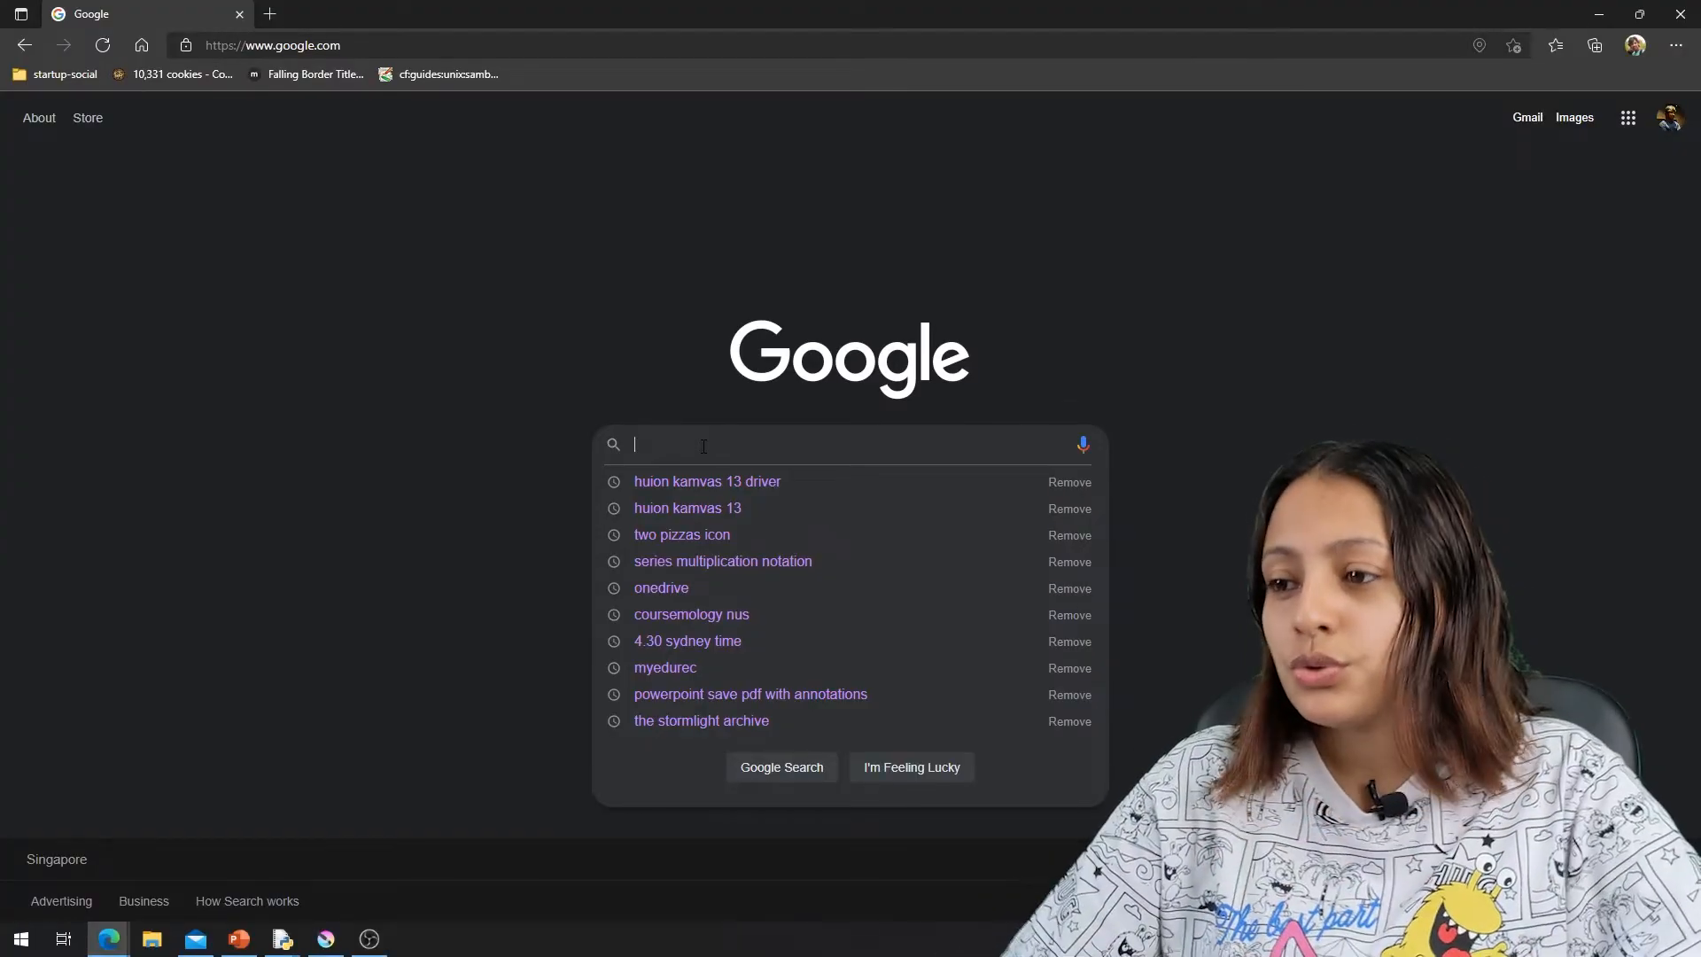
# Step: Search Google for 'huion kamvas 13 driver' via the suggested query
pyautogui.click(707, 480)
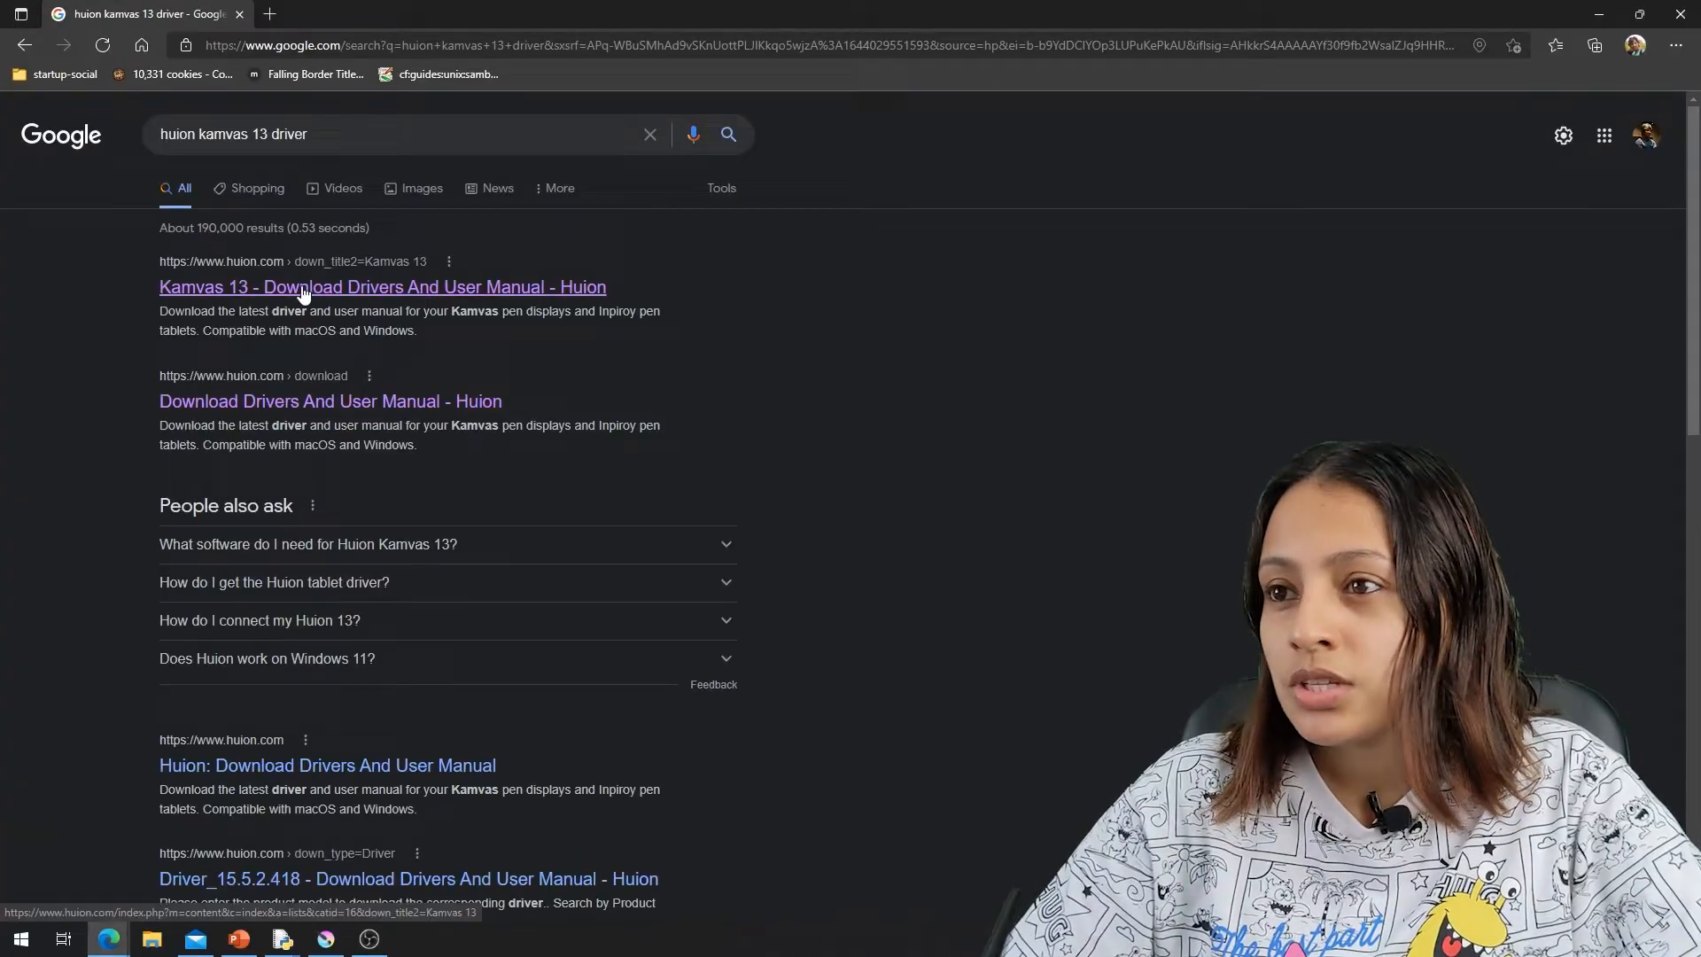
# Step: Filter Huion downloads to Product Model Kamvas 13, OS Windows, Category Driver
pyautogui.click(383, 287)
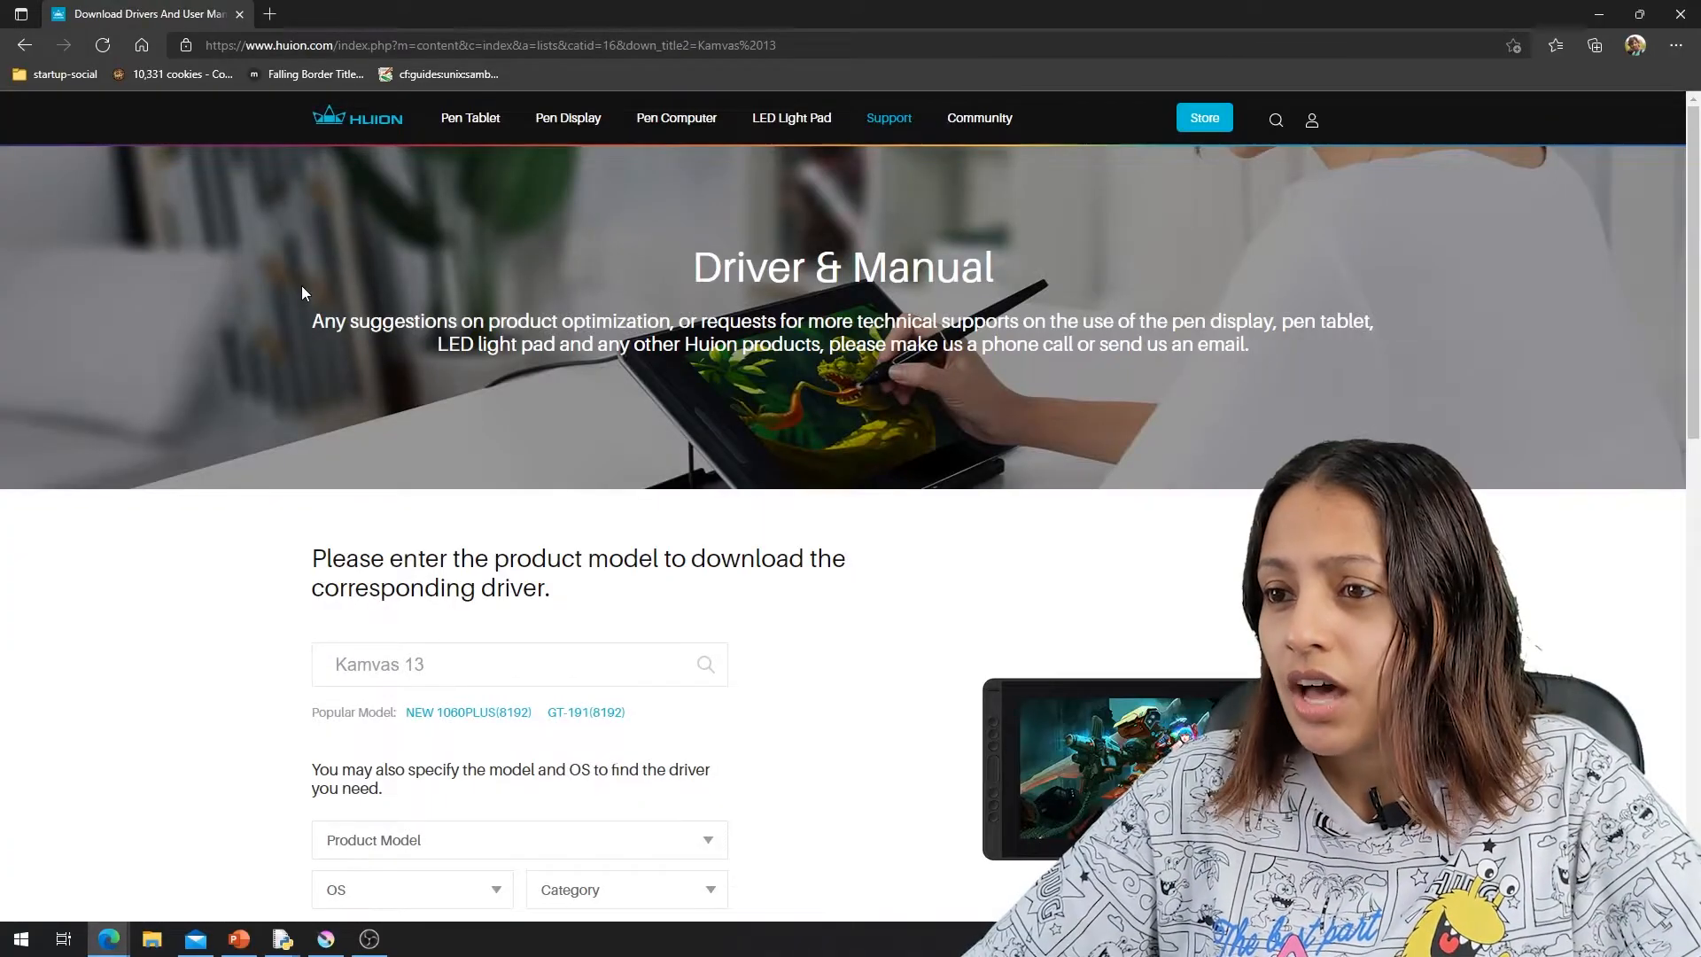
pyautogui.scroll(-3)
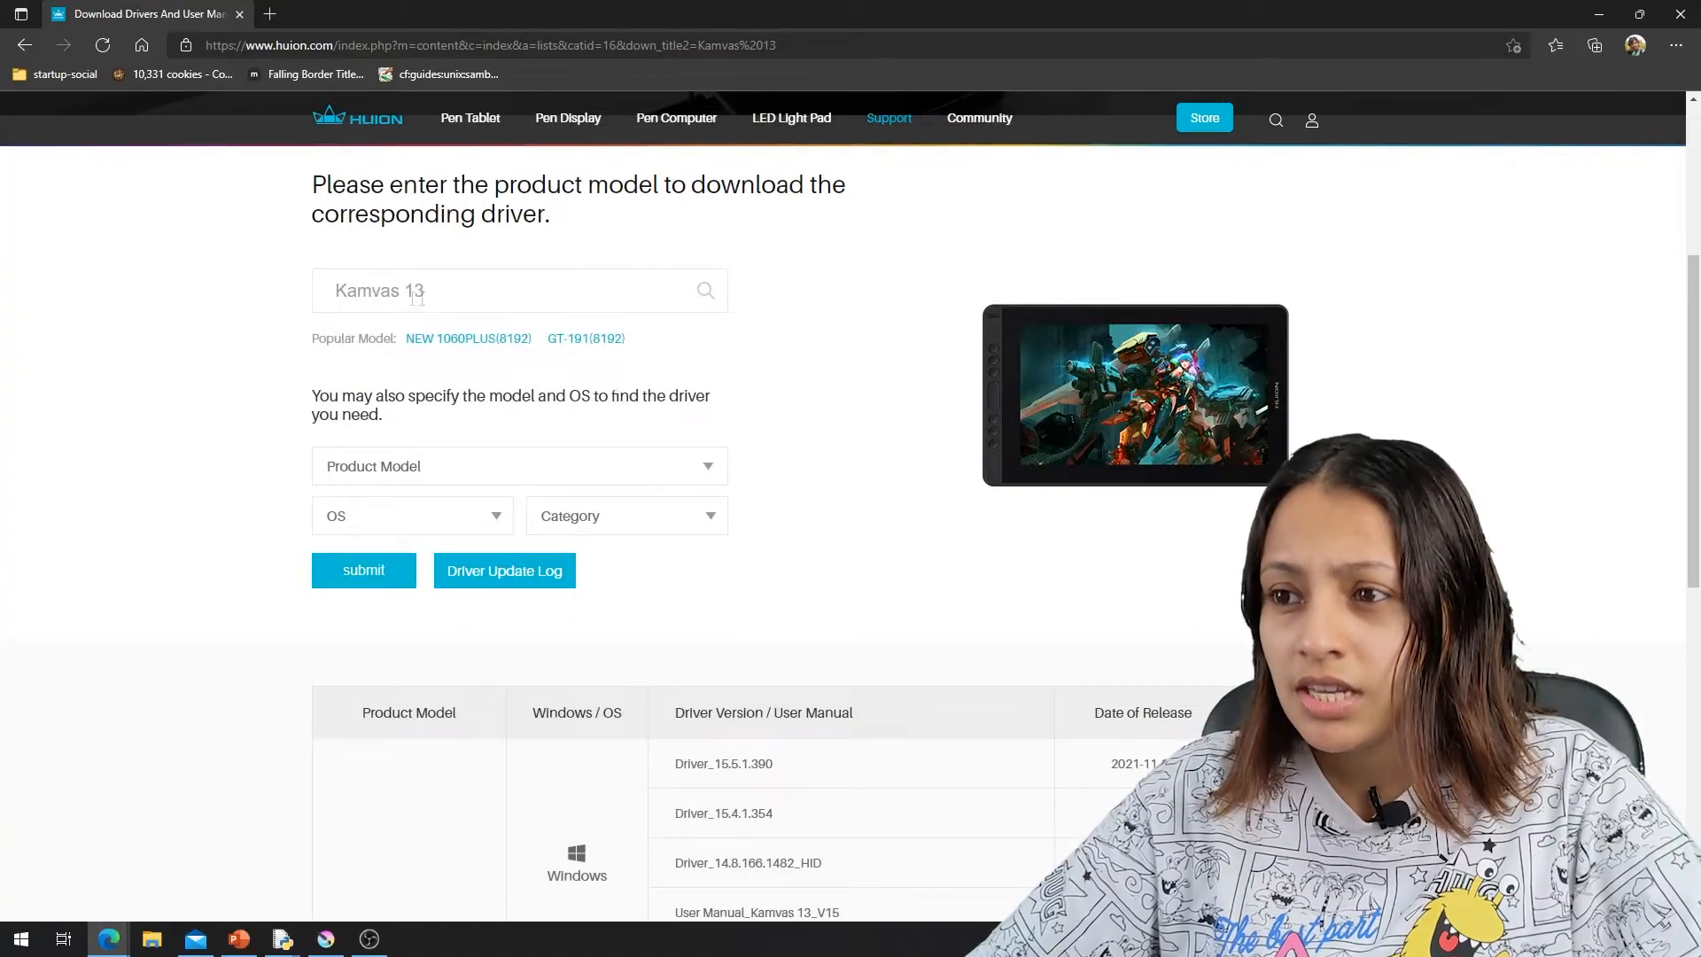
pyautogui.click(517, 466)
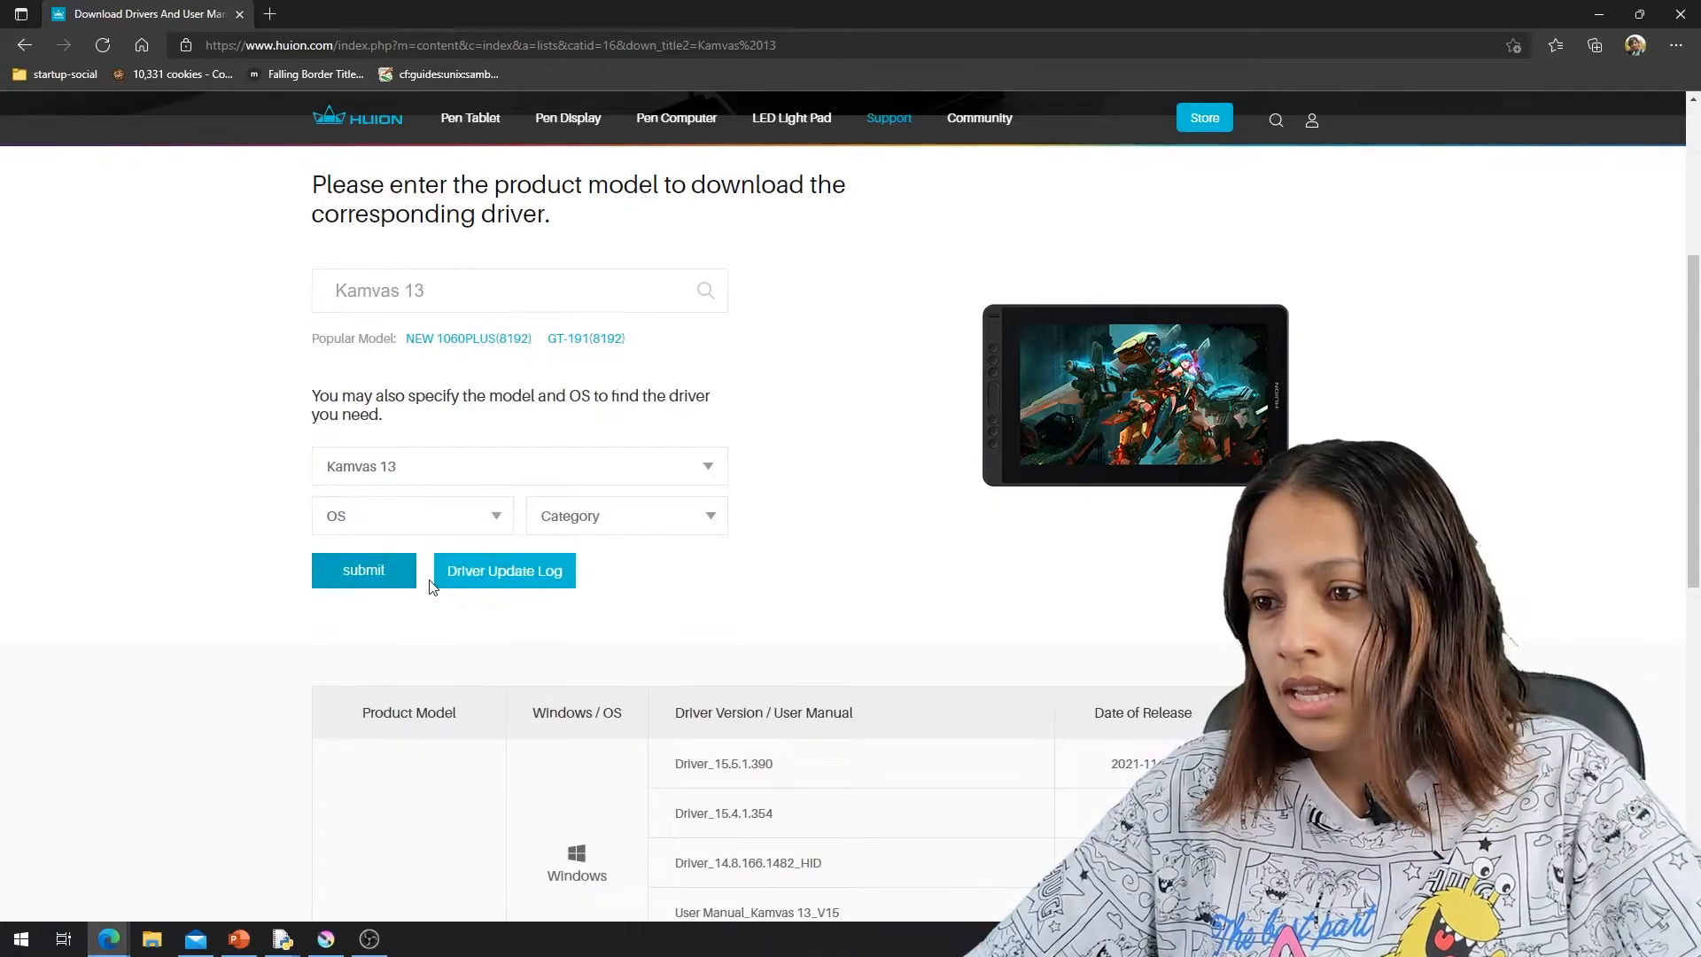
pyautogui.click(410, 516)
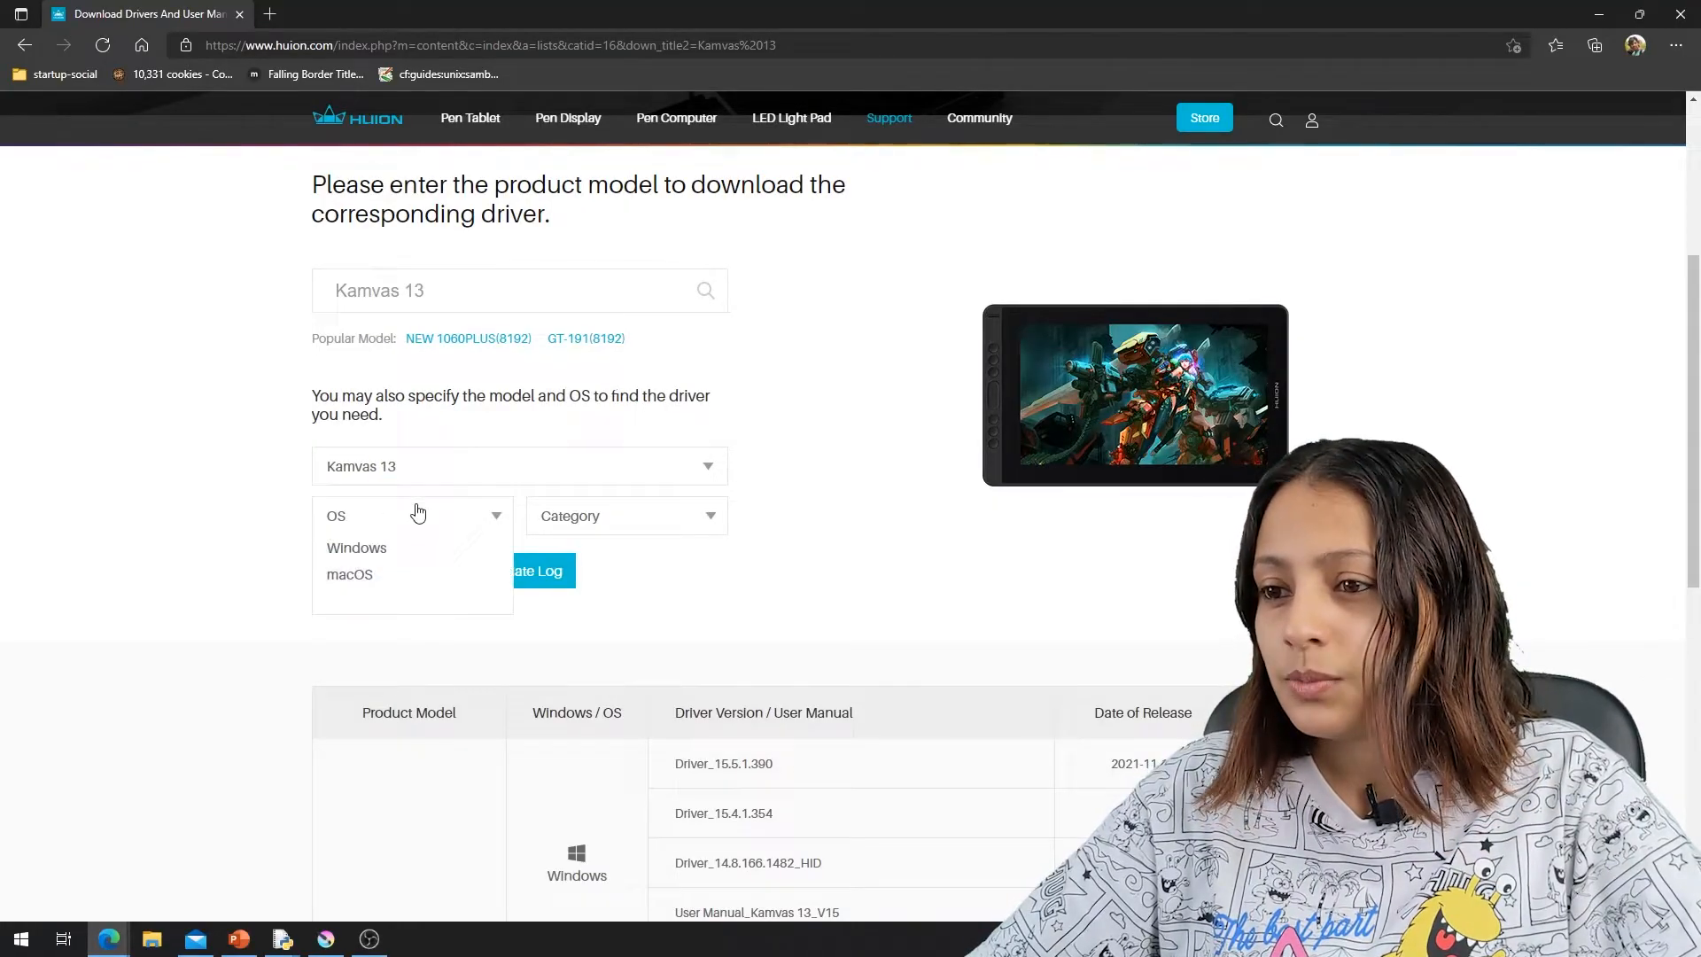
pyautogui.click(356, 548)
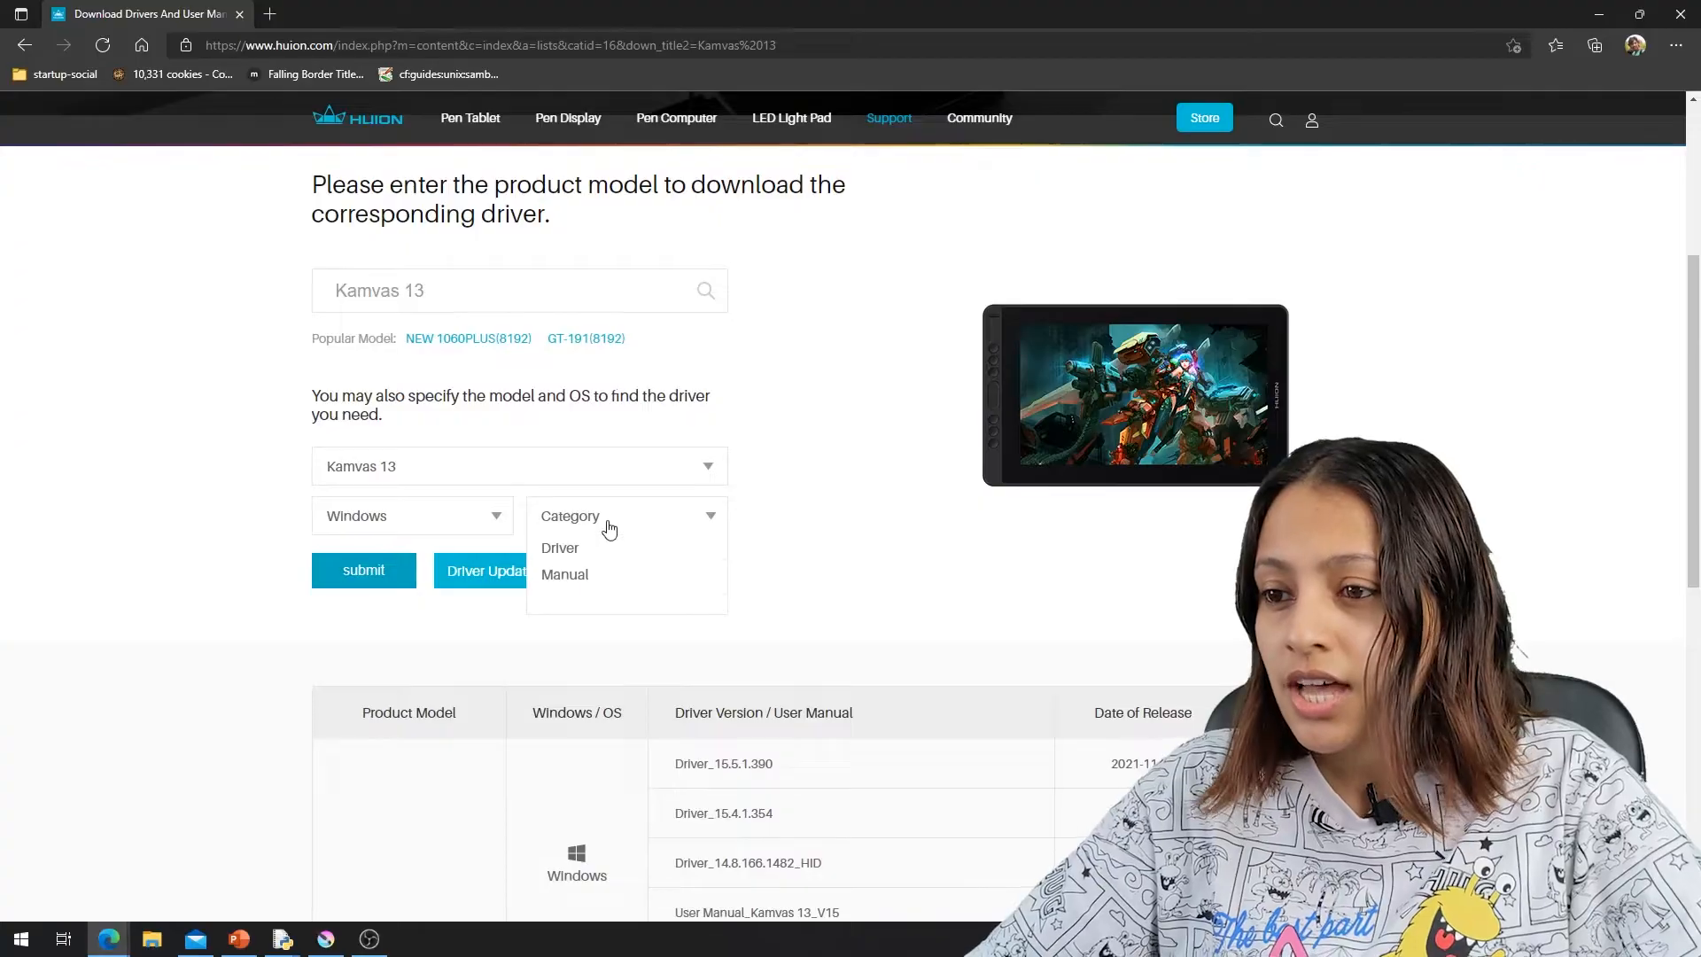
pyautogui.click(560, 547)
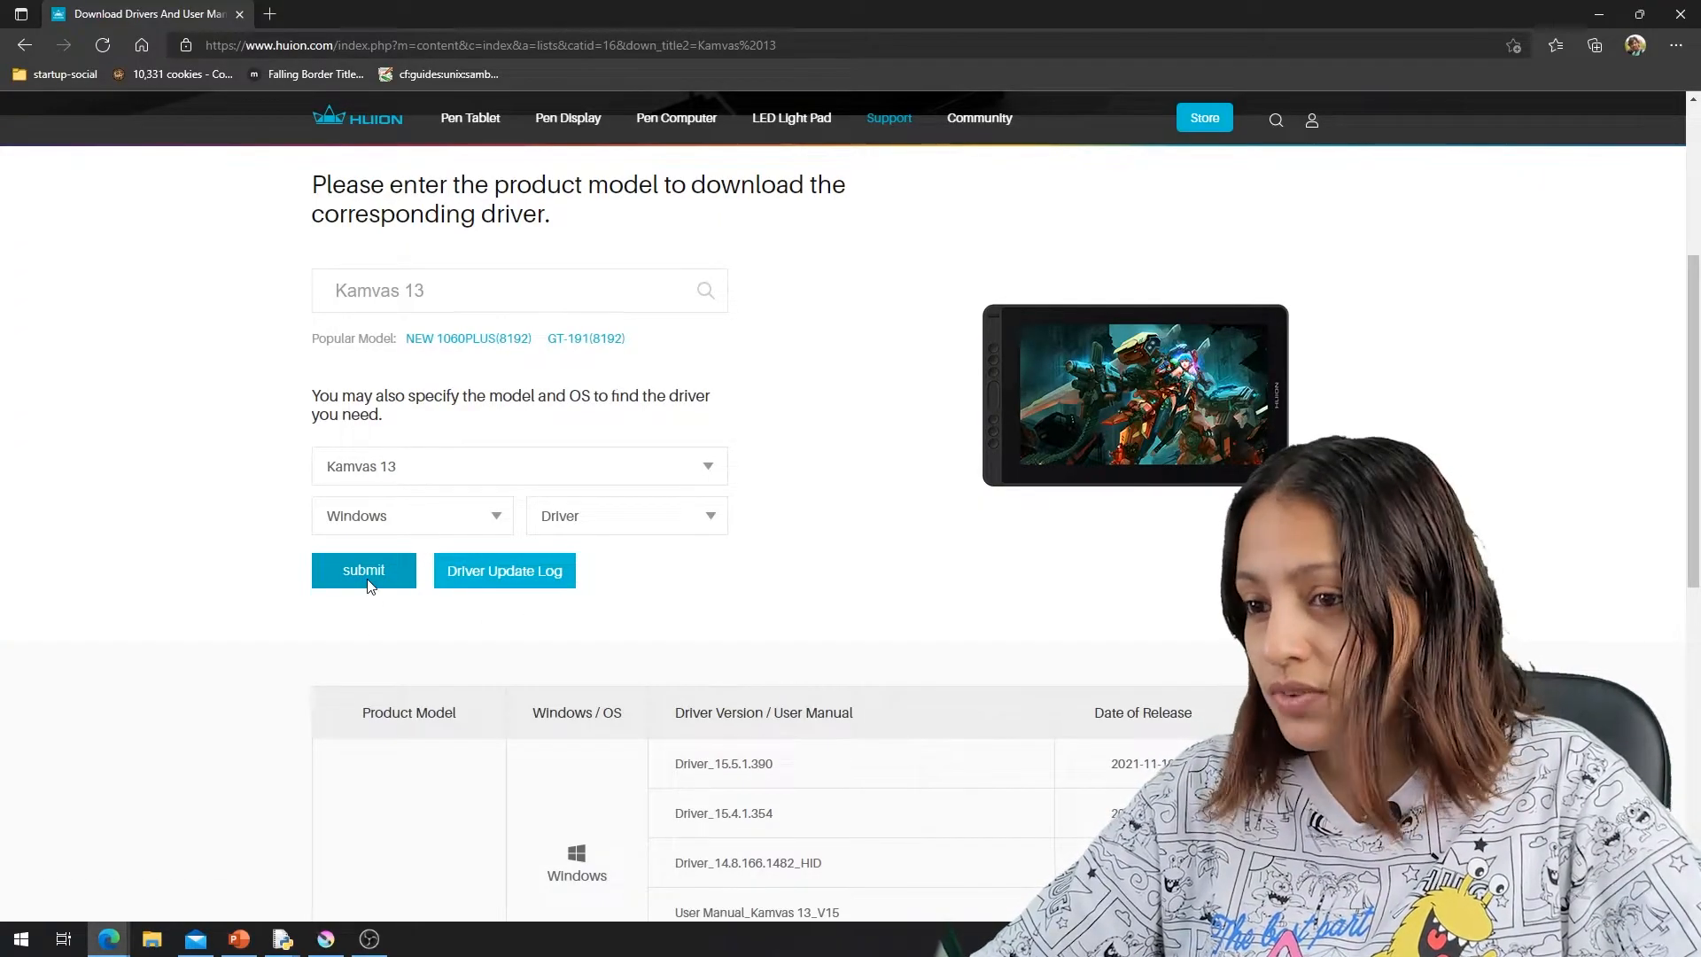
pyautogui.click(361, 568)
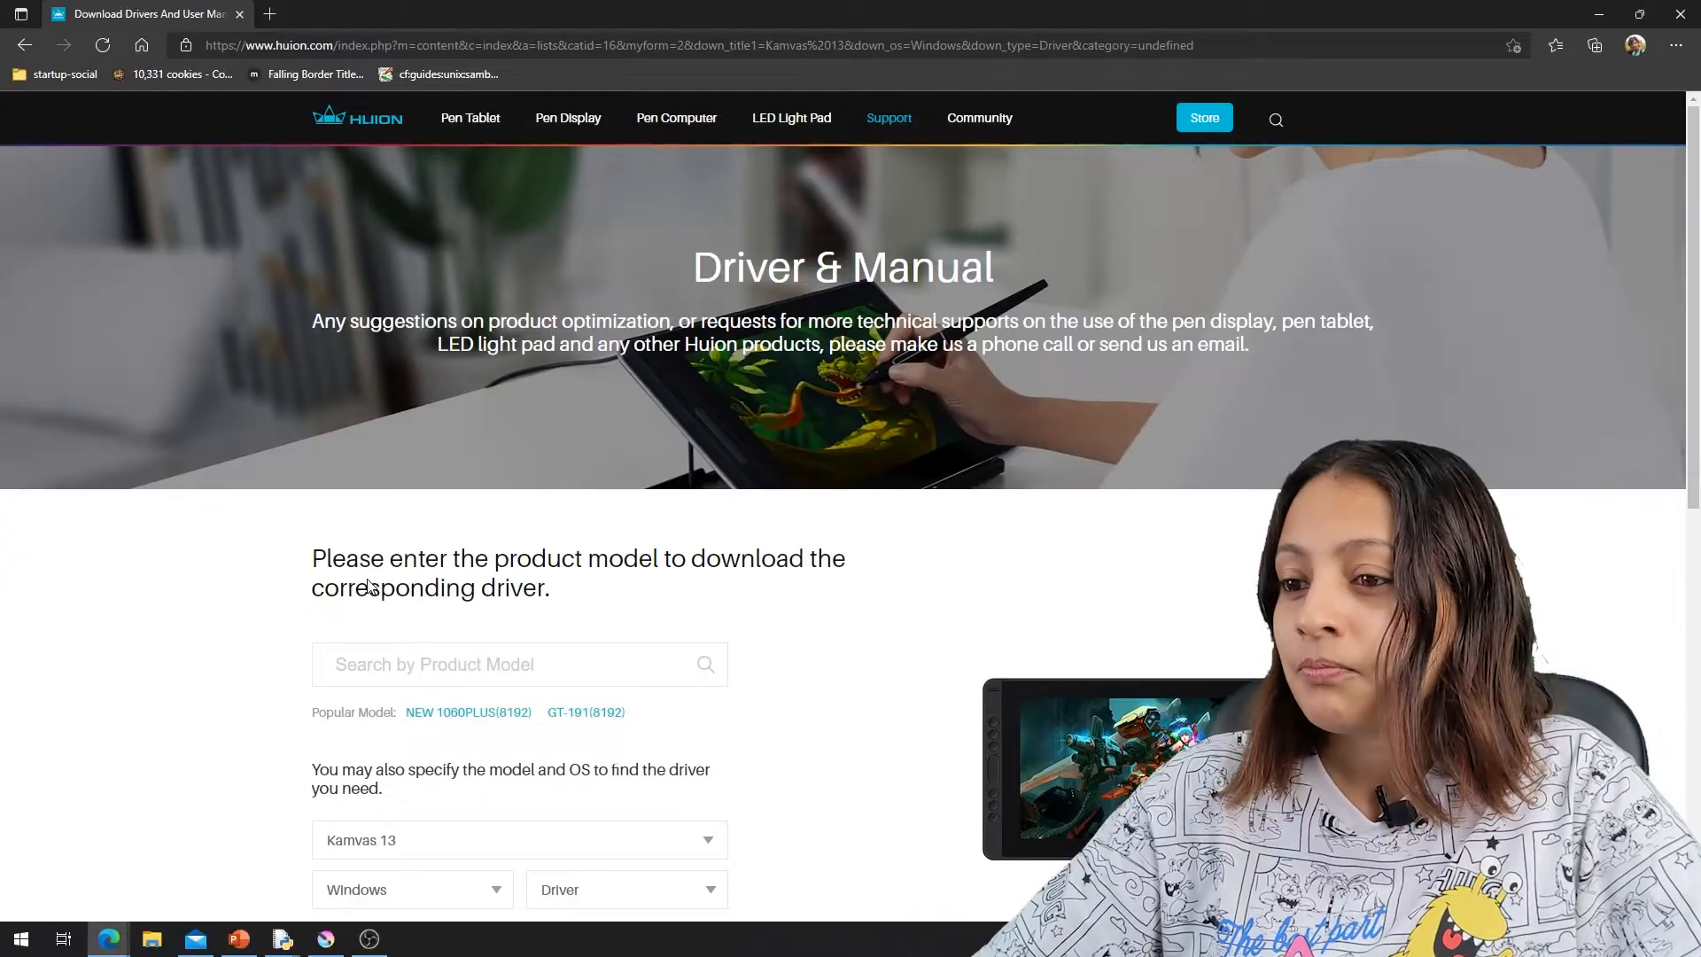
# Step: Download the newest Windows driver, version 15.5.1.390
pyautogui.scroll(-3)
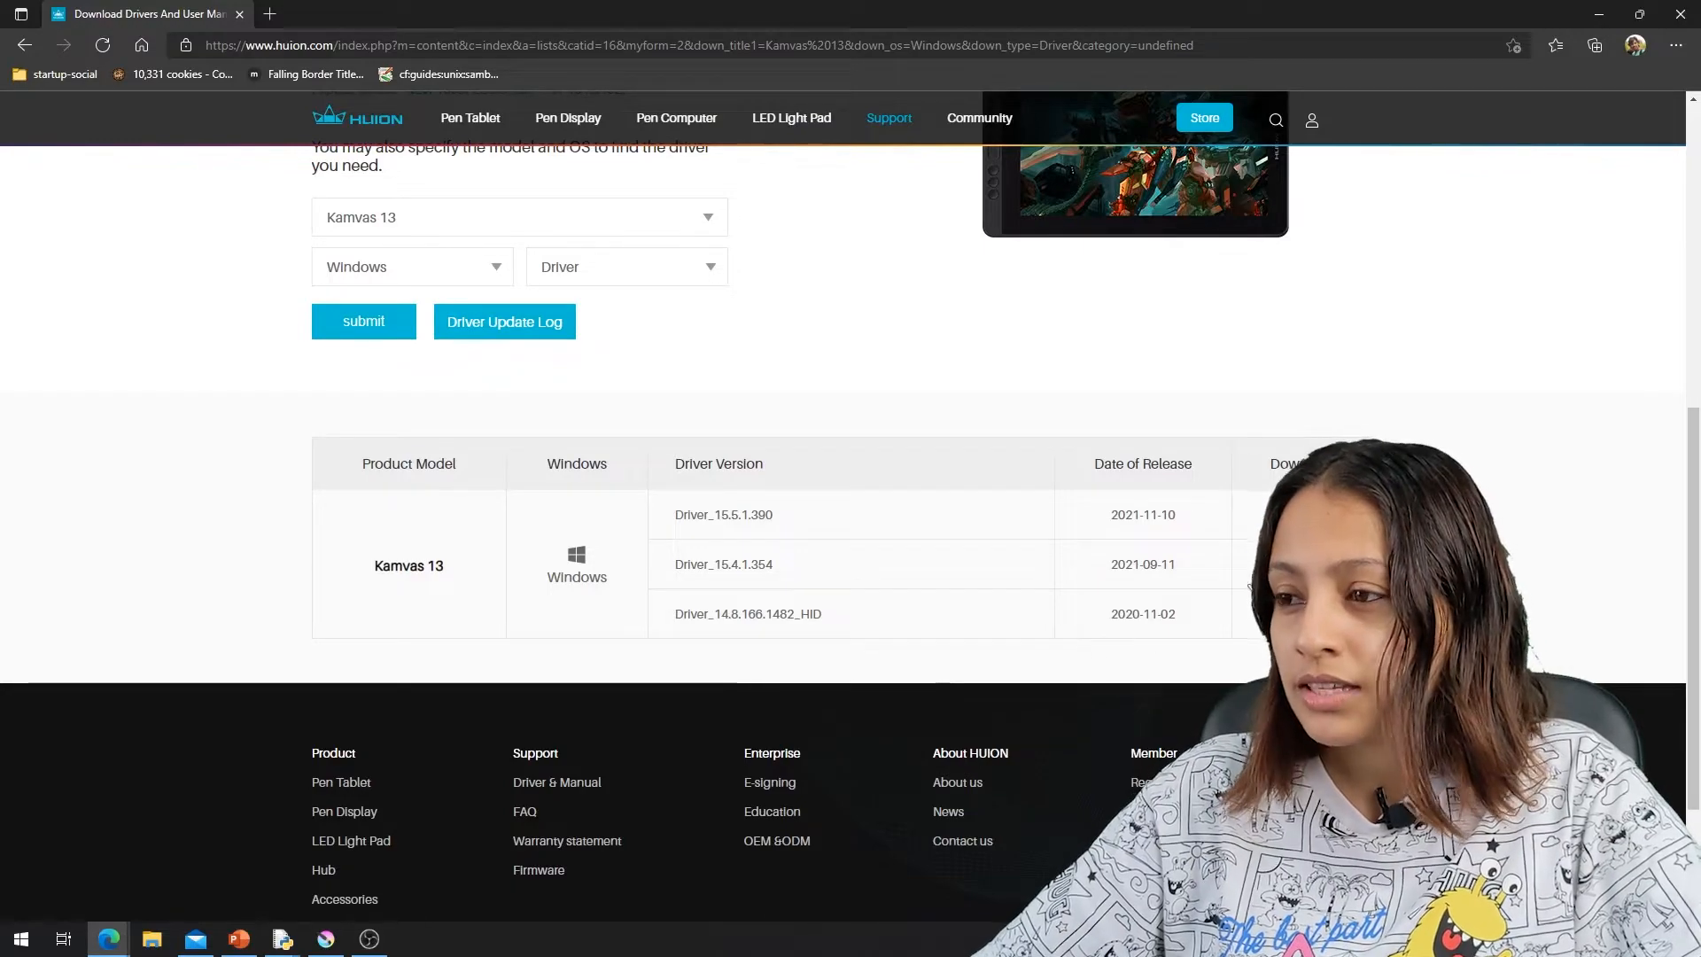
pyautogui.click(1293, 516)
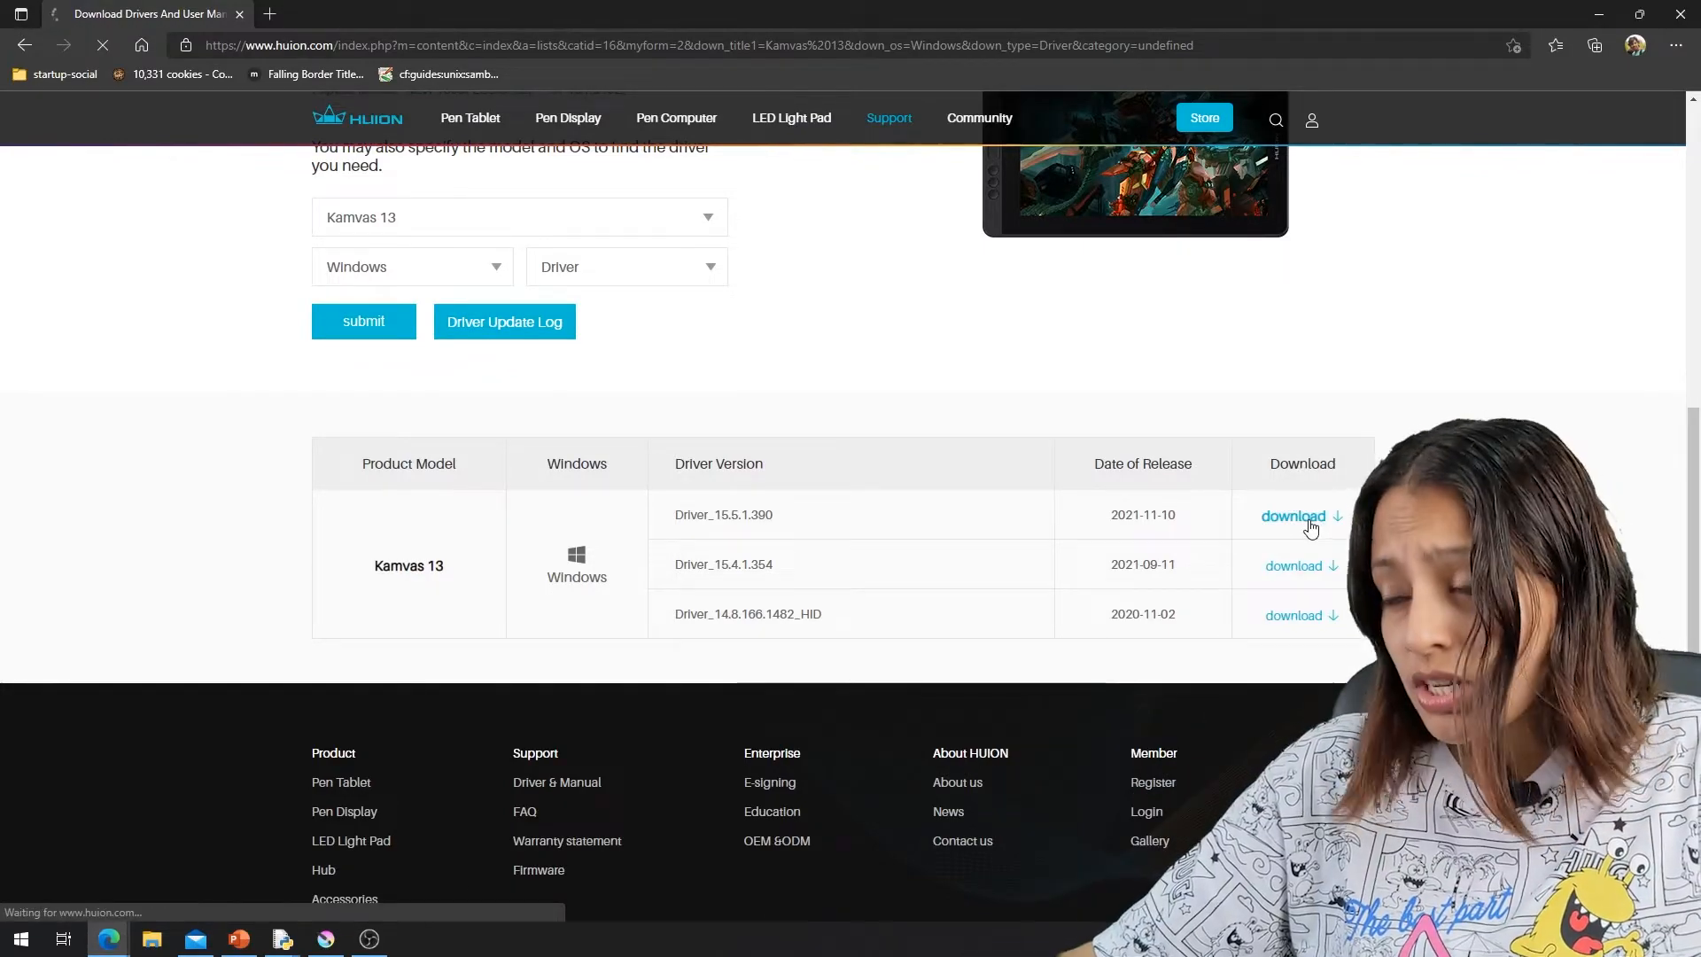
pyautogui.click(1293, 515)
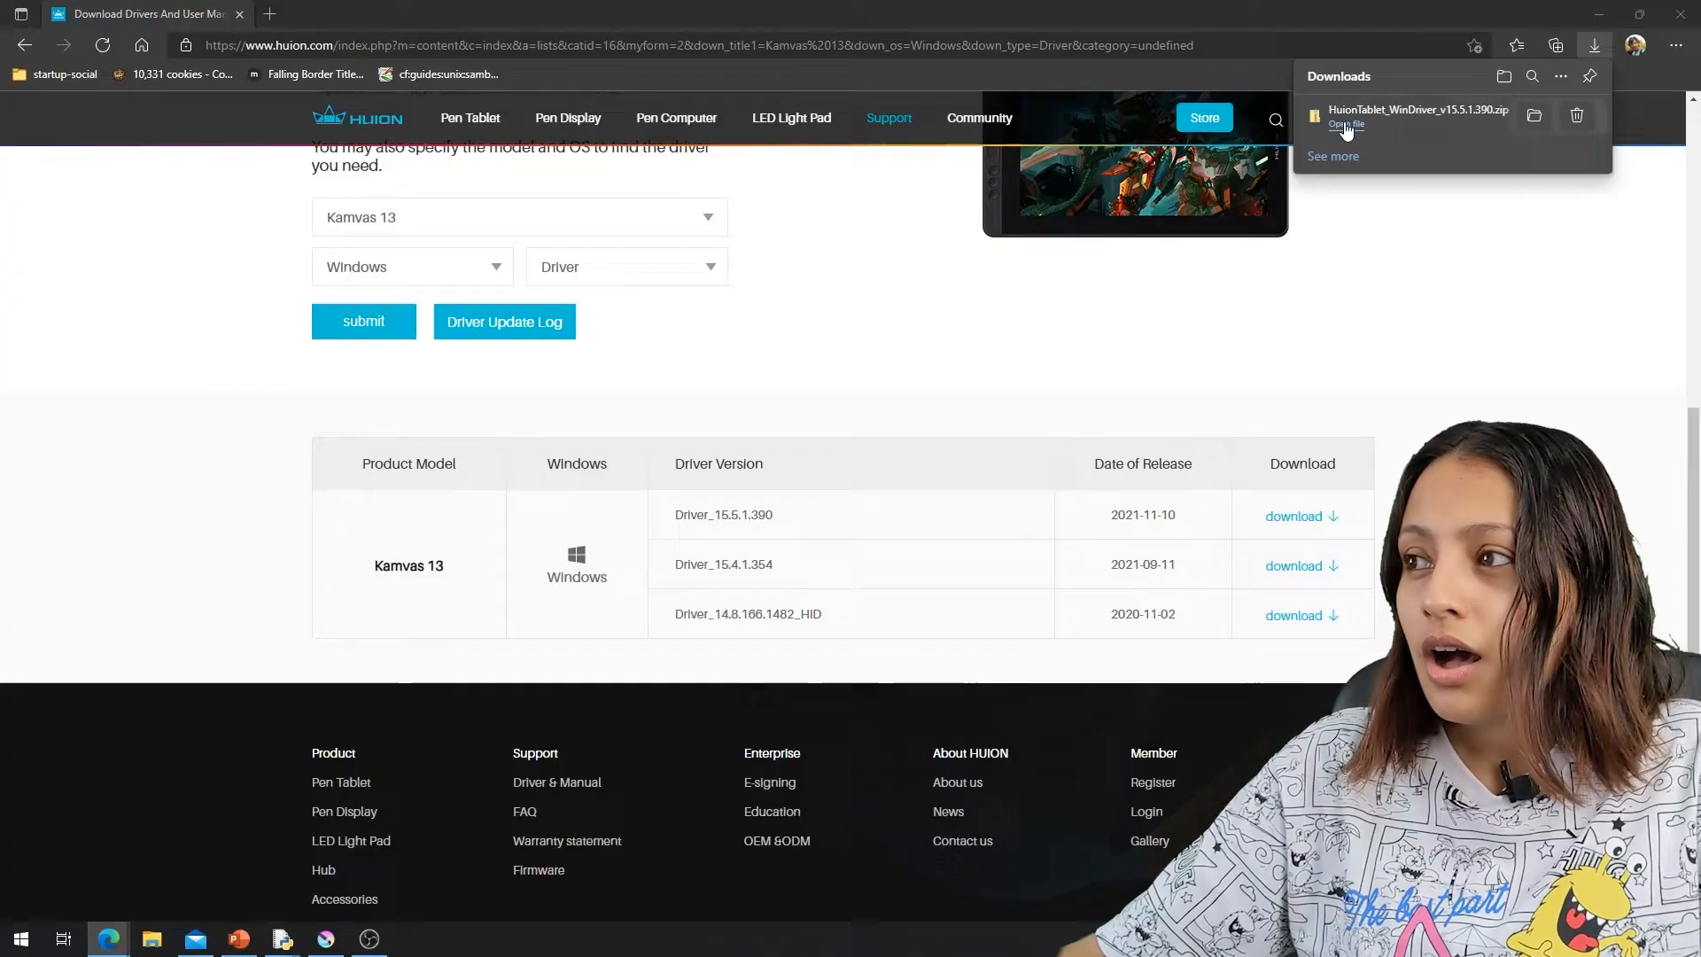
# Step: Run the downloaded installer, accept the warning and user agreement, and install the driver
pyautogui.click(1345, 124)
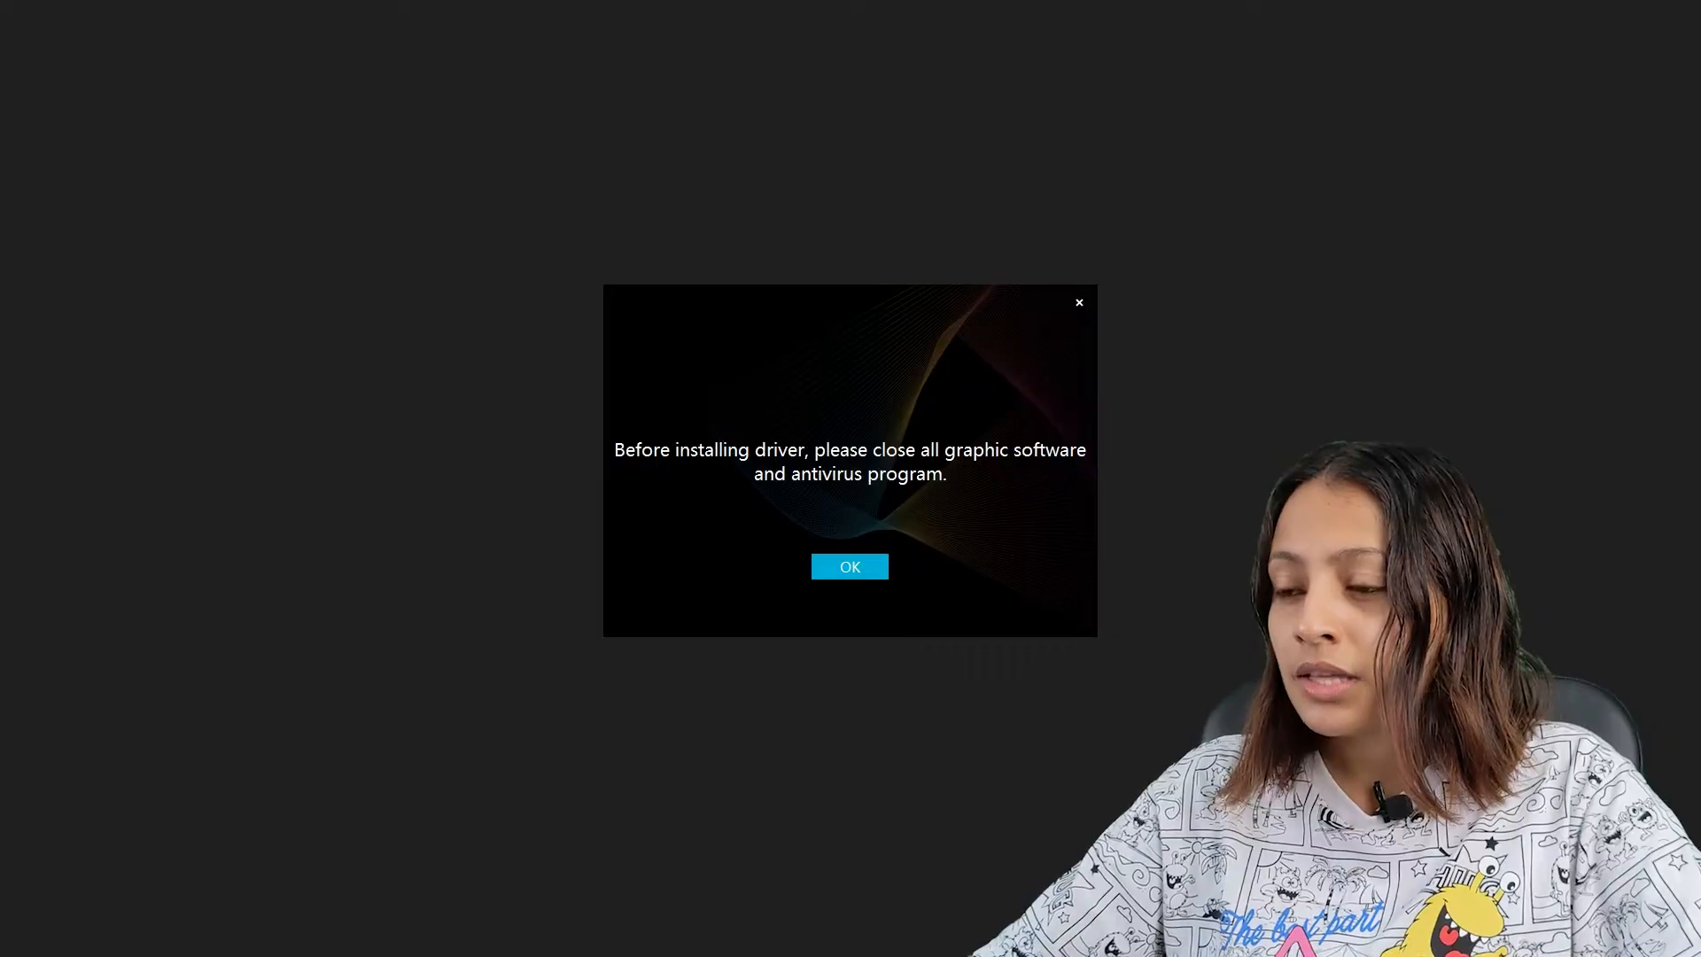
pyautogui.click(849, 565)
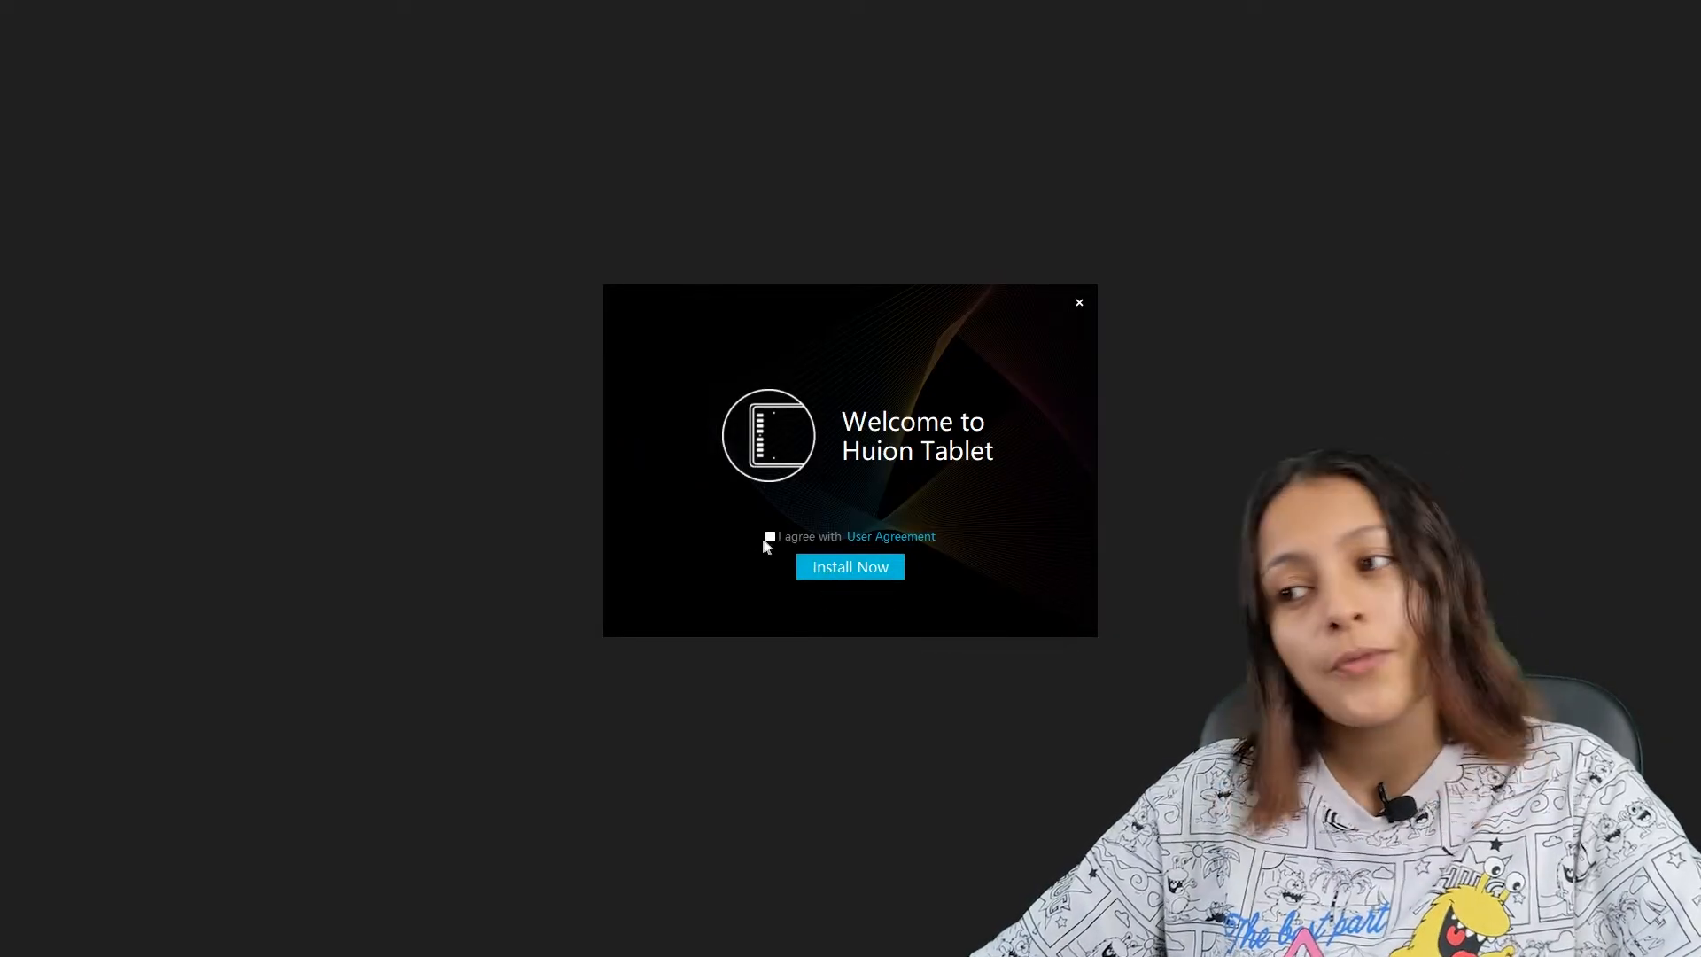
pyautogui.click(849, 567)
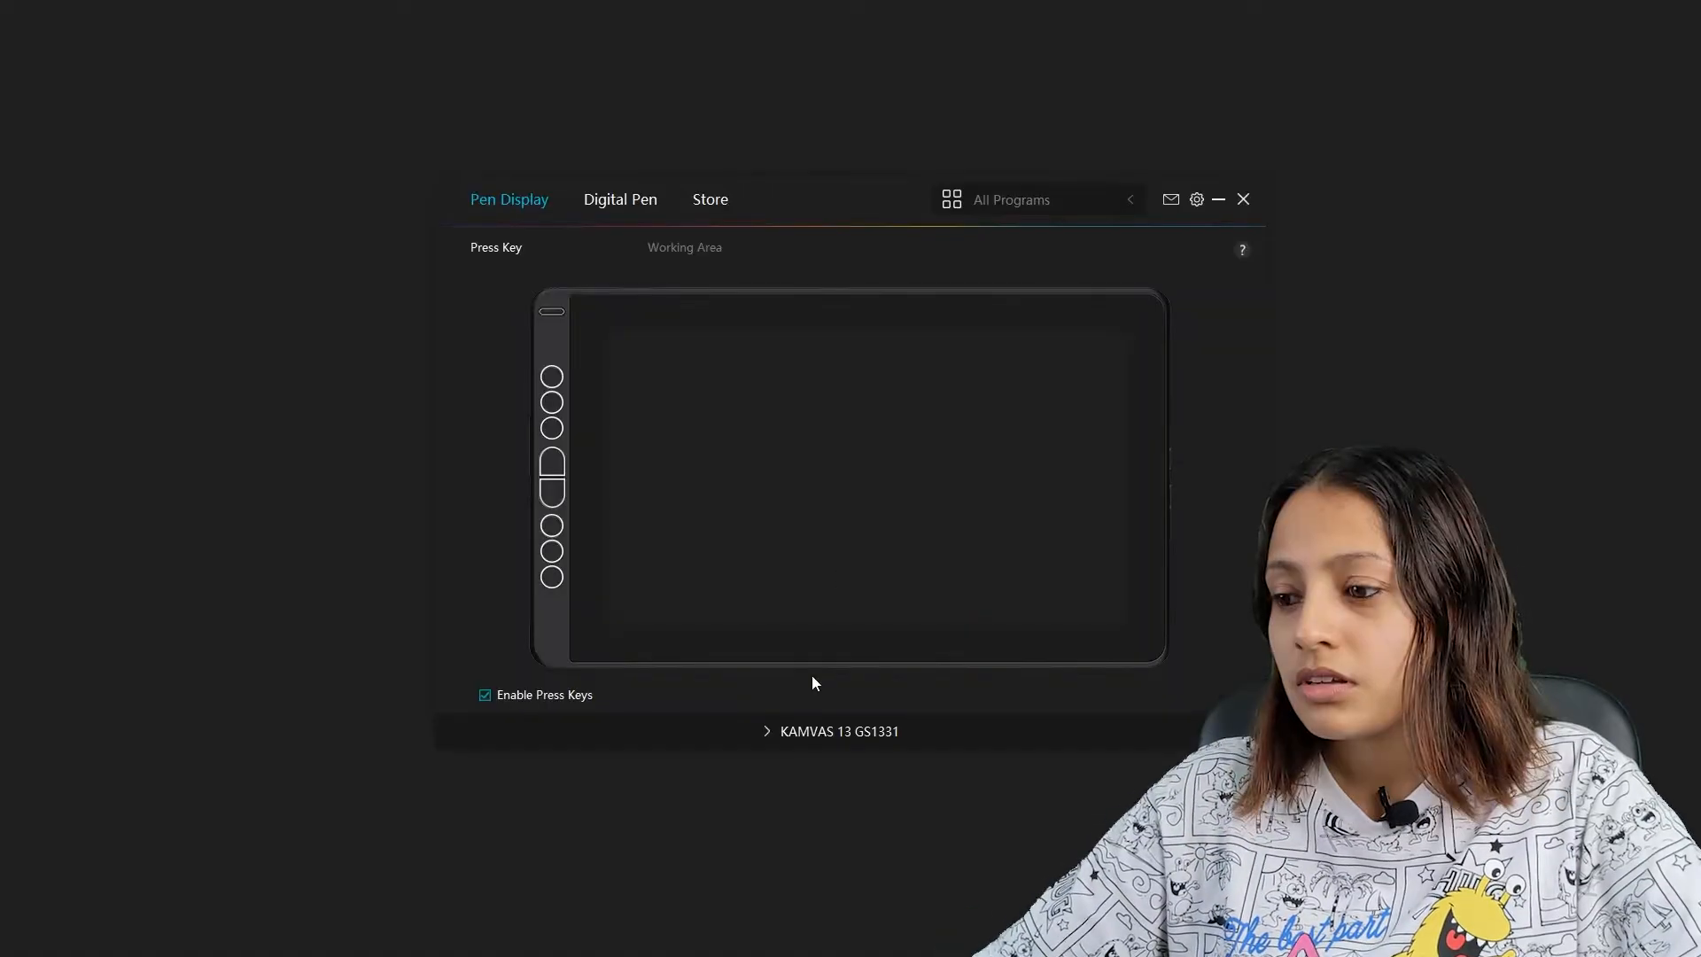
pyautogui.moveTo(944, 631)
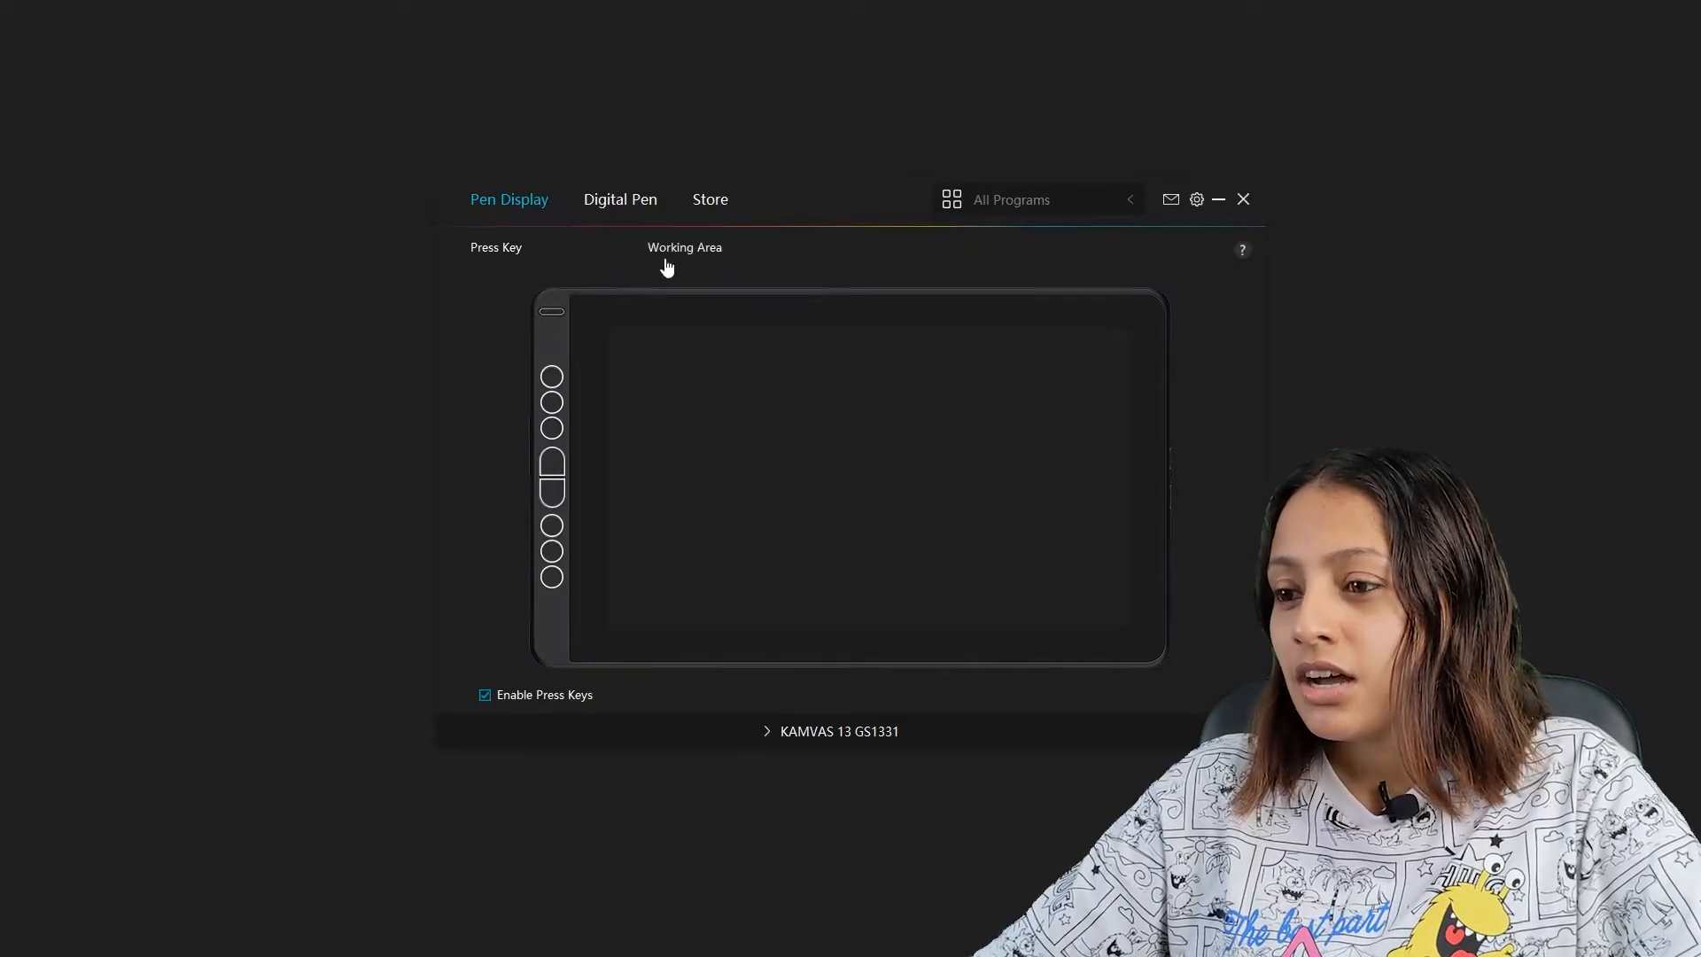
# Step: Show the Working Area mapping for the pen display, full area at 0° rotation
pyautogui.click(684, 246)
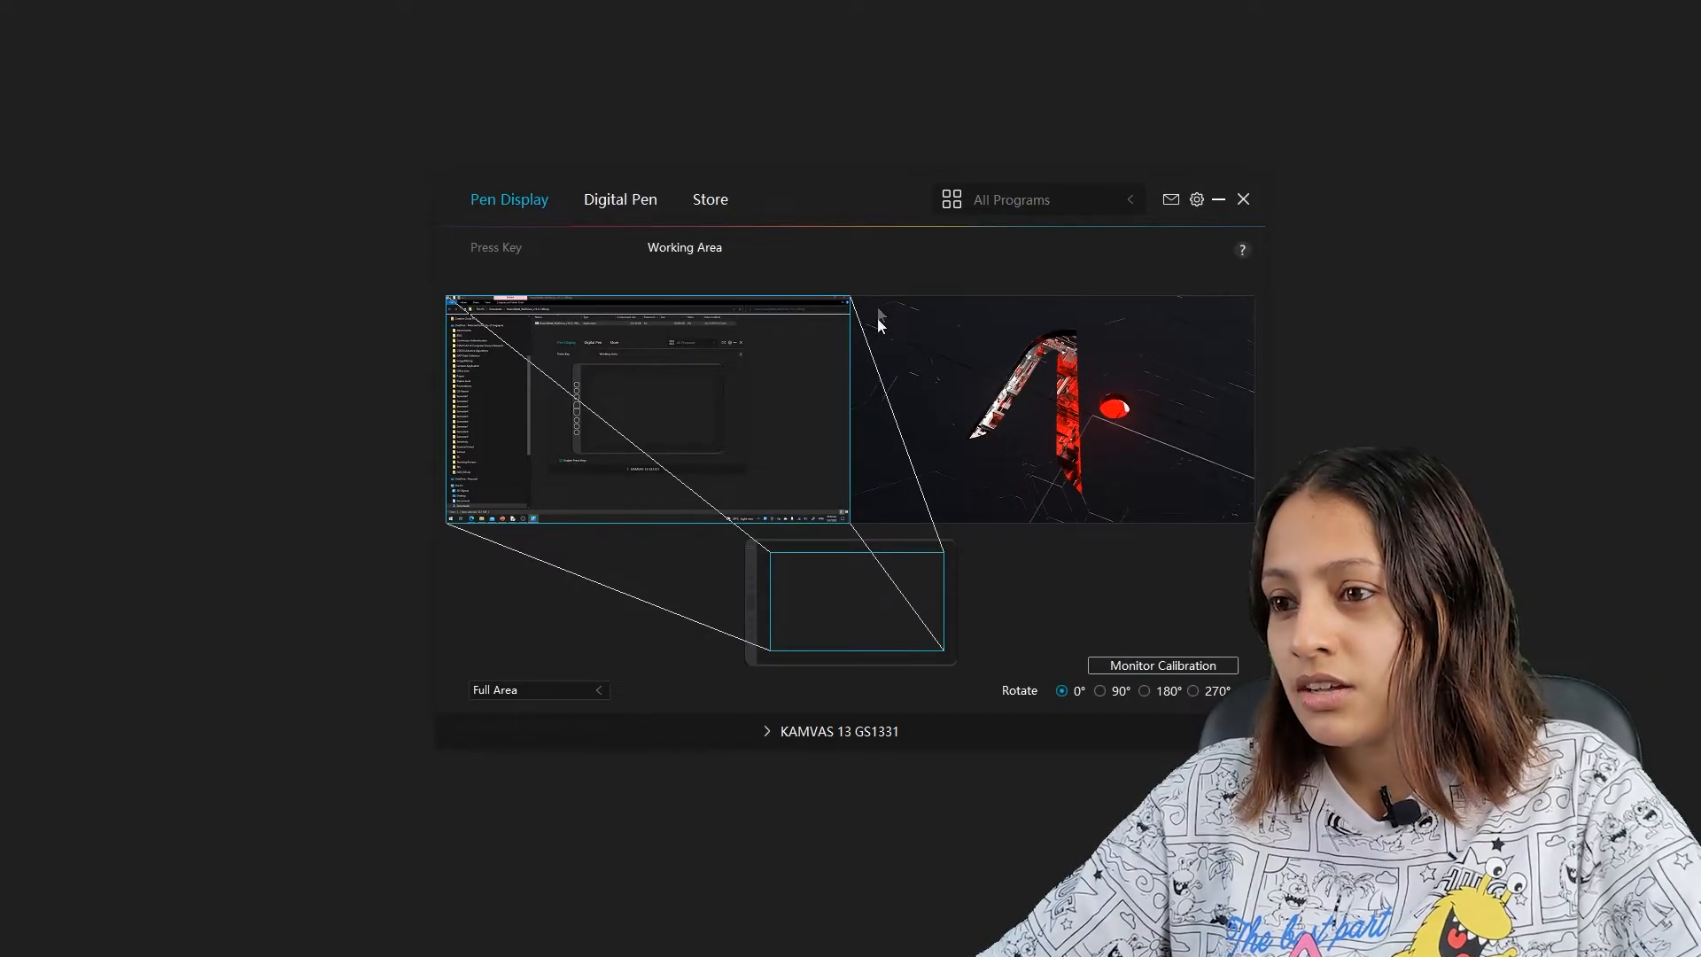
pyautogui.moveTo(1042, 450)
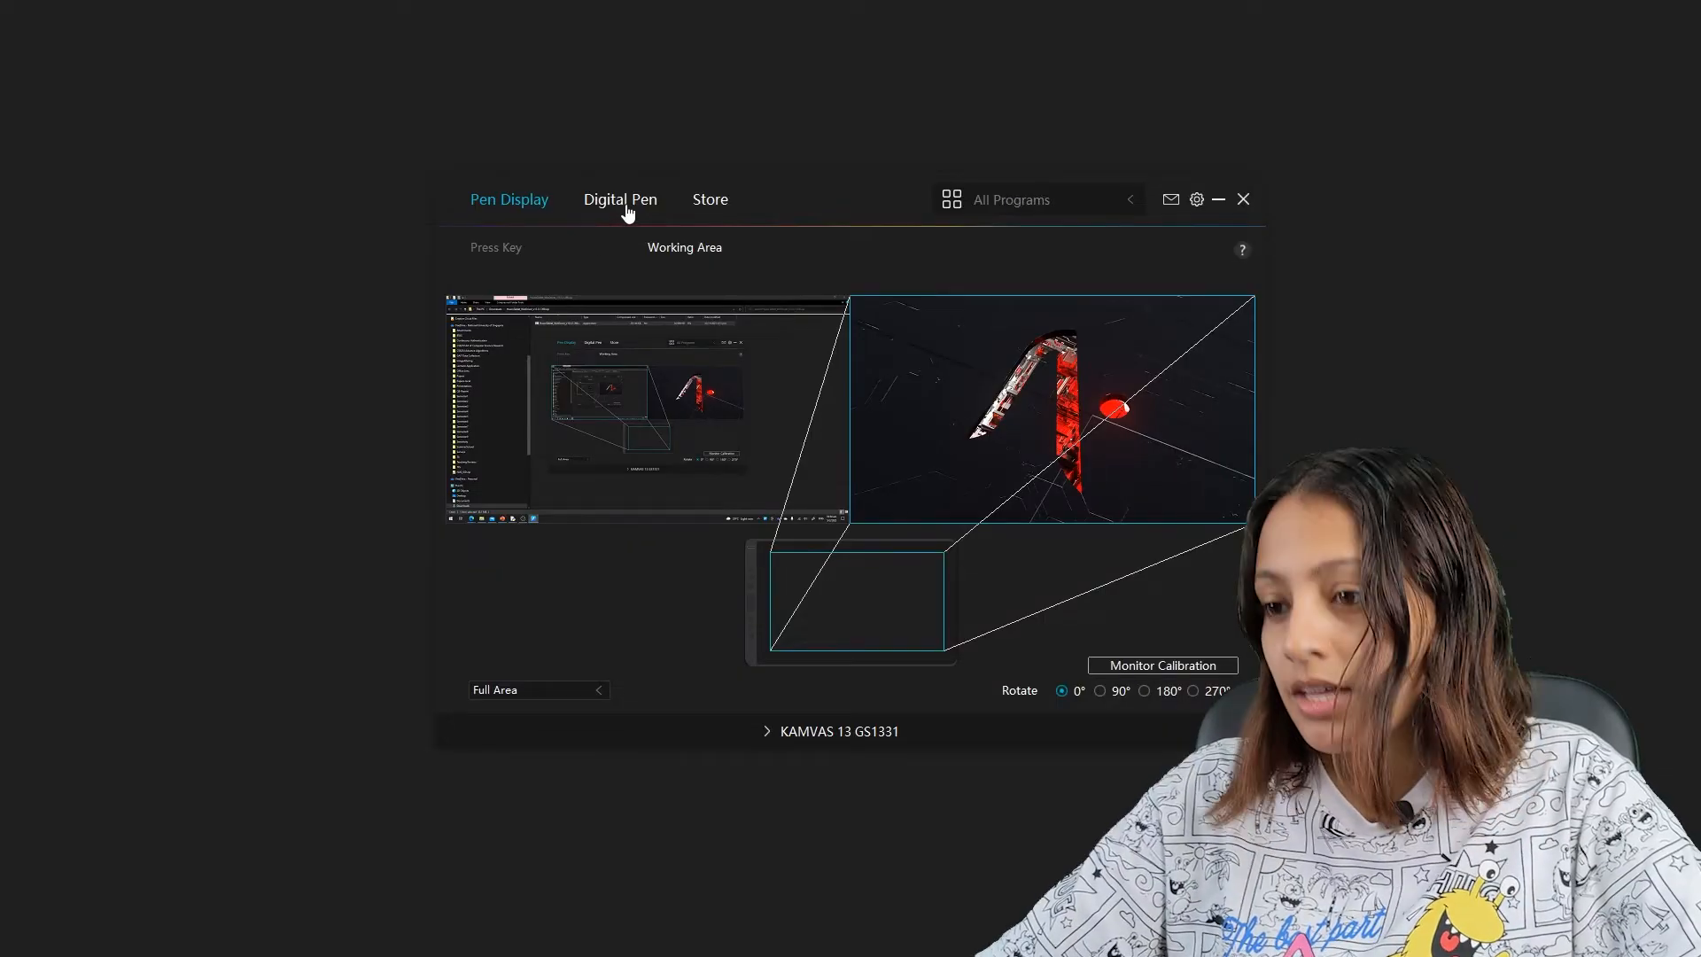
# Step: Review the Digital Pen's pressure settings, then its Press Key button configuration
pyautogui.click(620, 198)
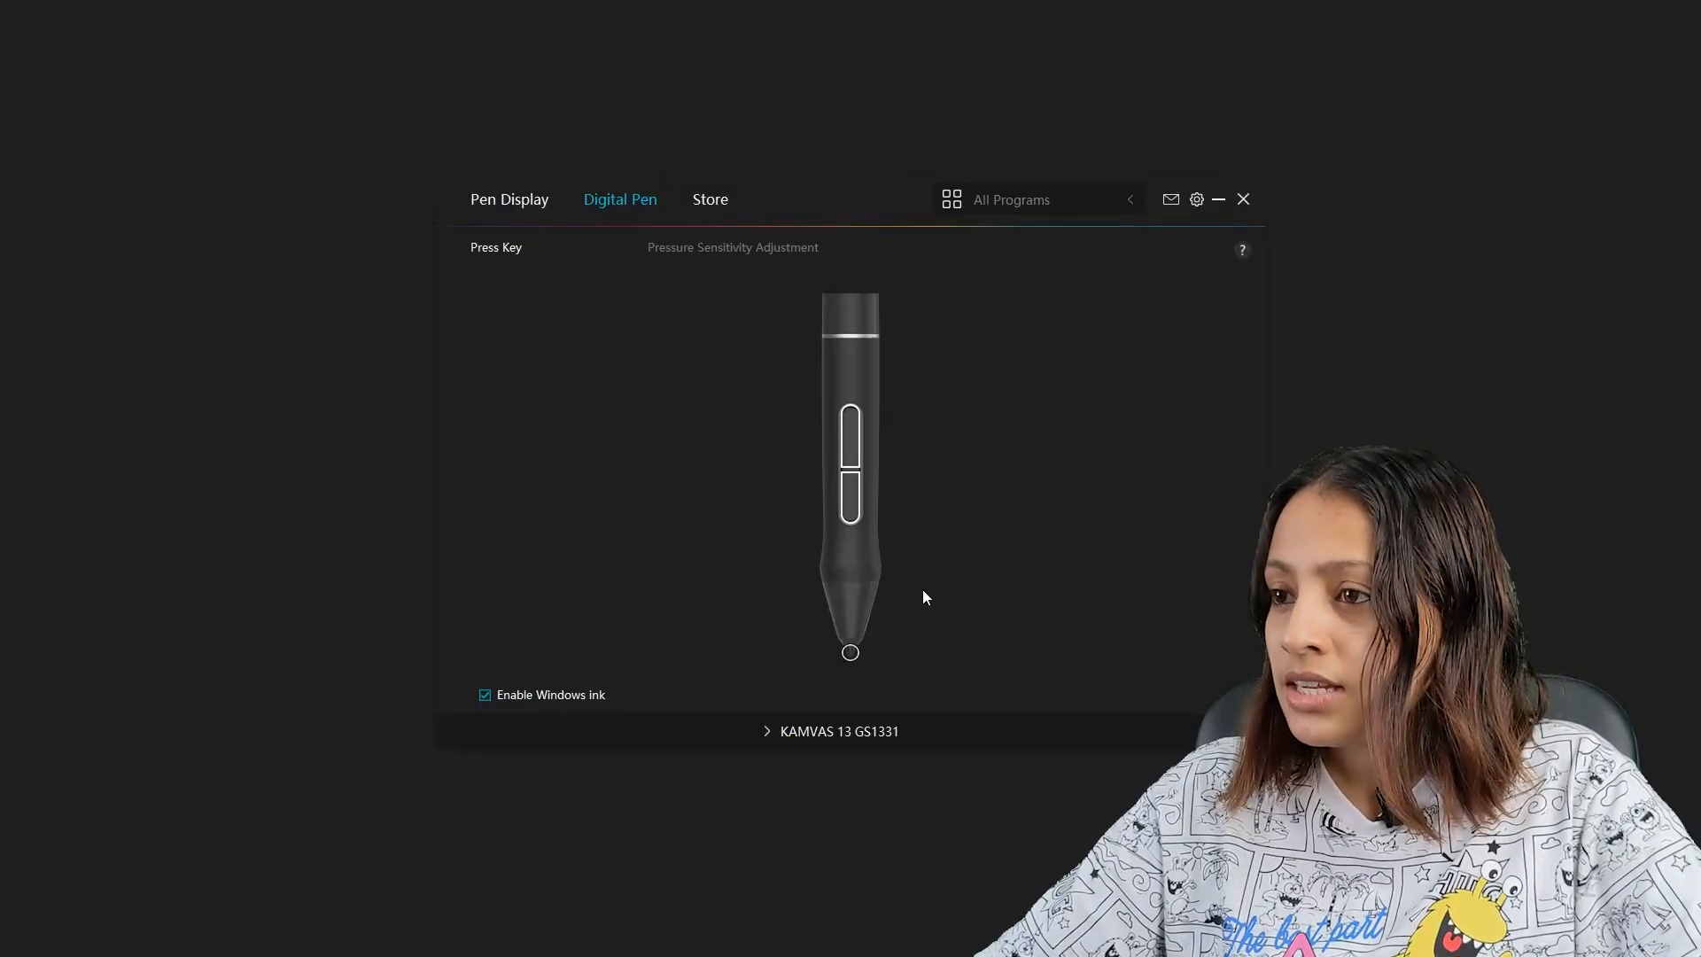
pyautogui.click(732, 246)
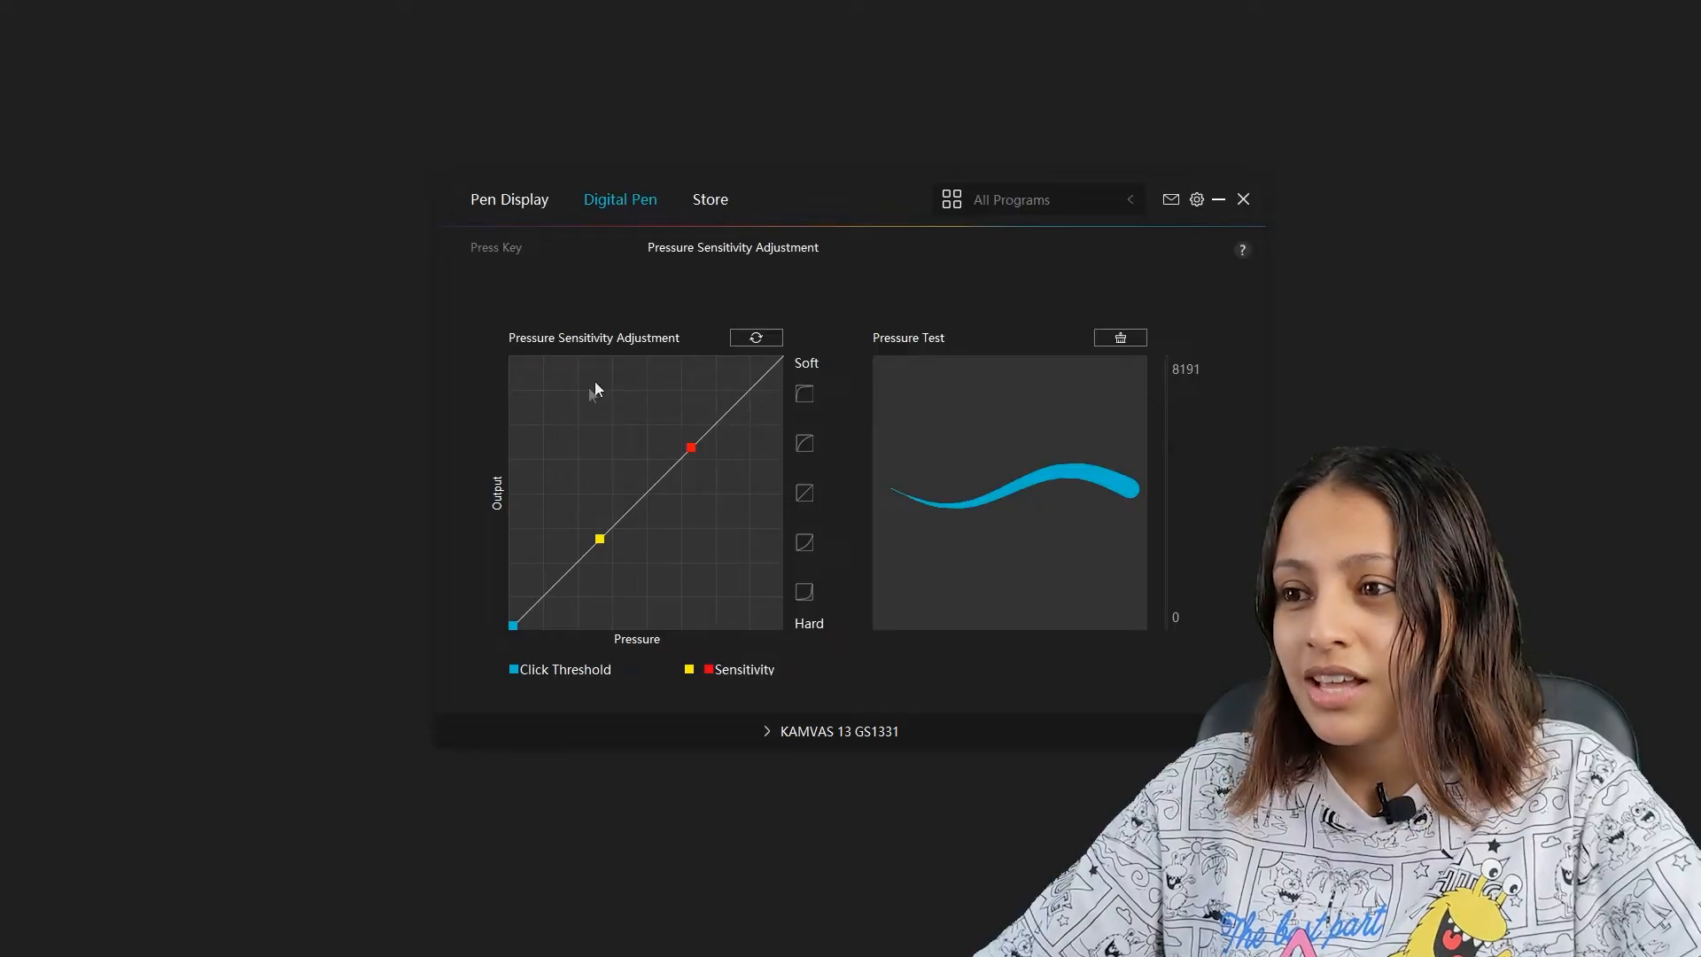
pyautogui.moveTo(680, 602)
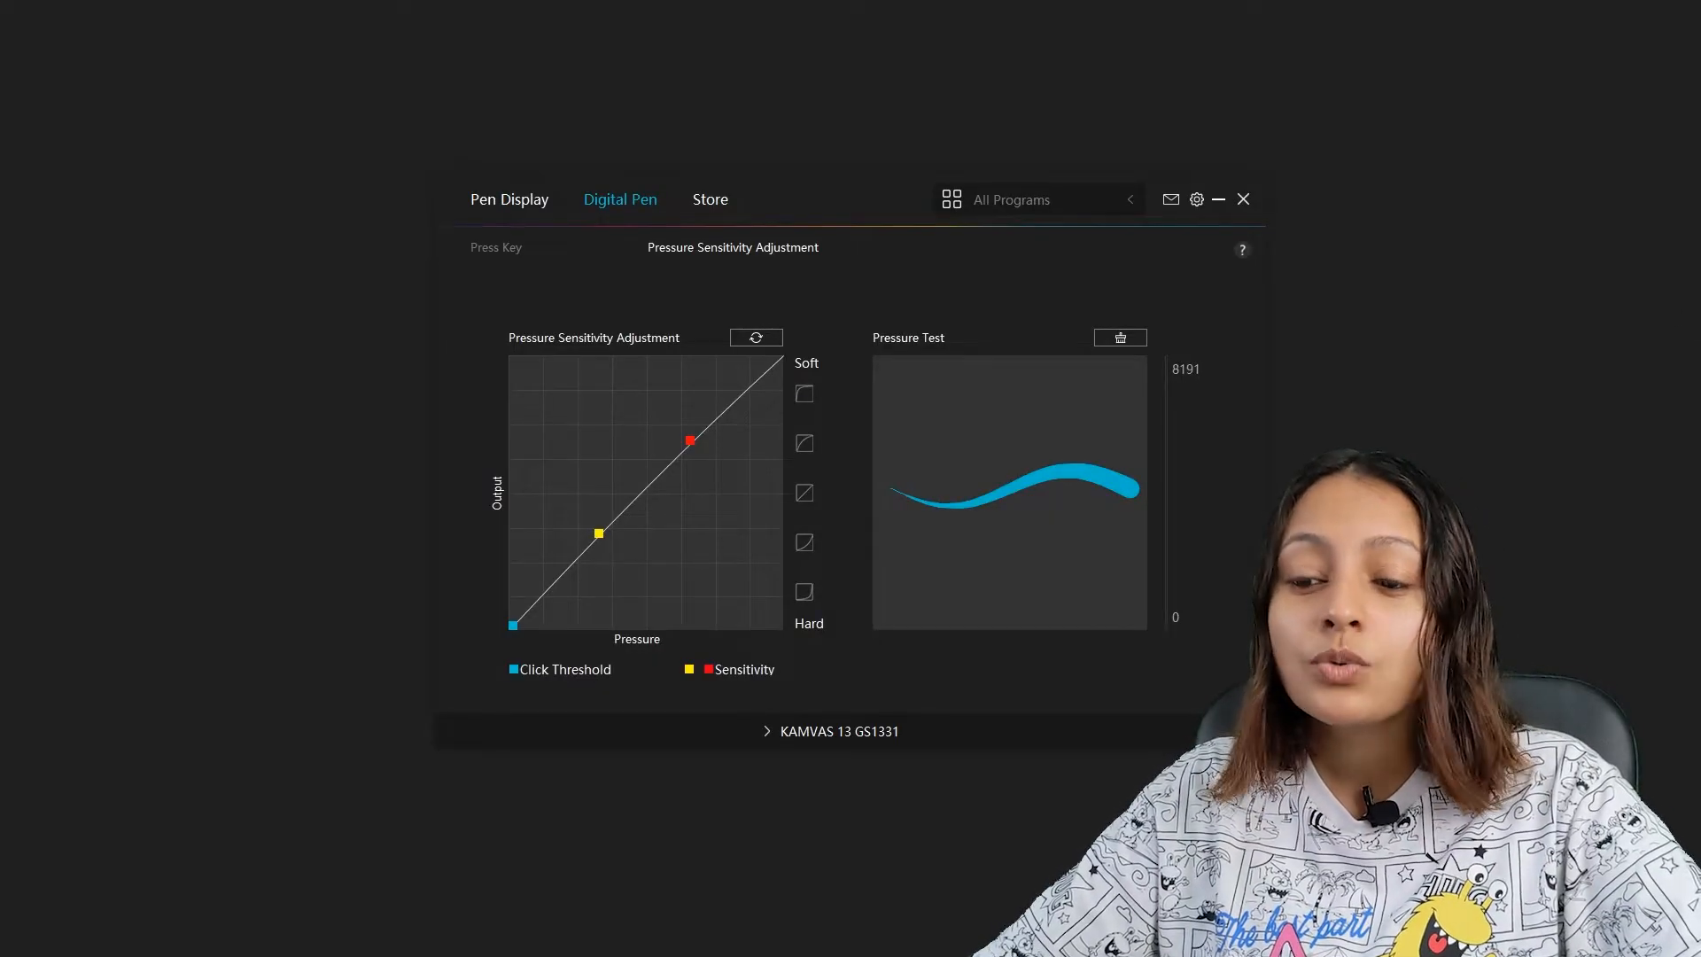
pyautogui.click(496, 247)
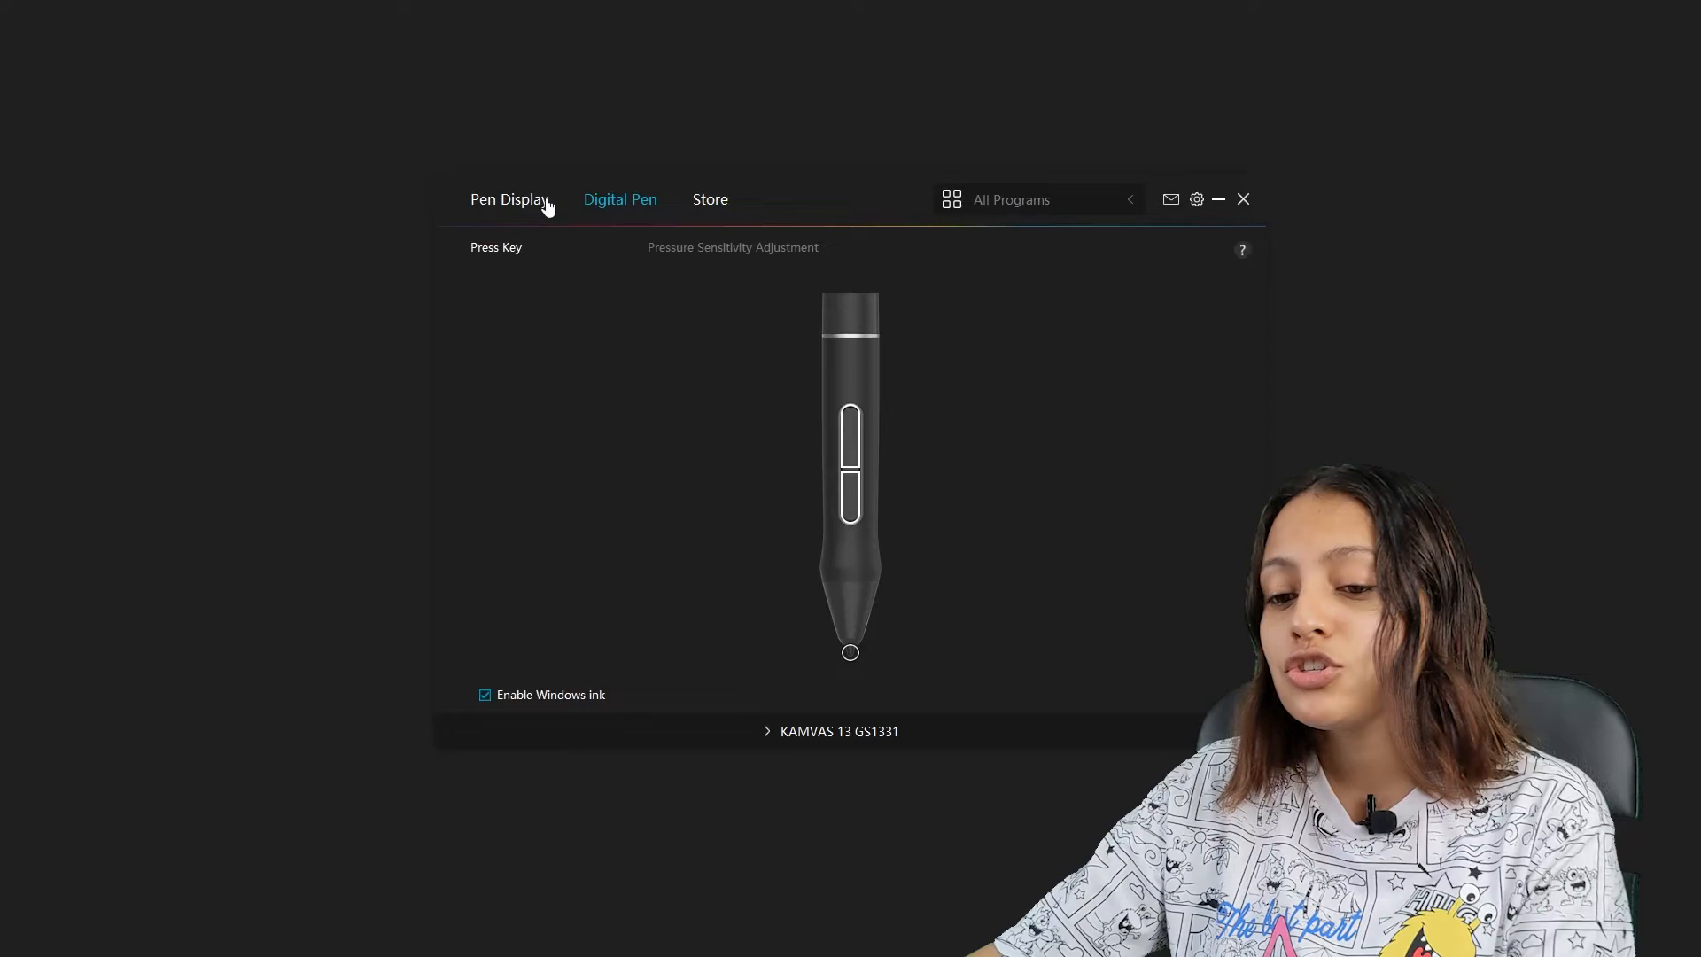
# Step: Show the Pen Display's express key layout and check one of the express keys
pyautogui.click(509, 200)
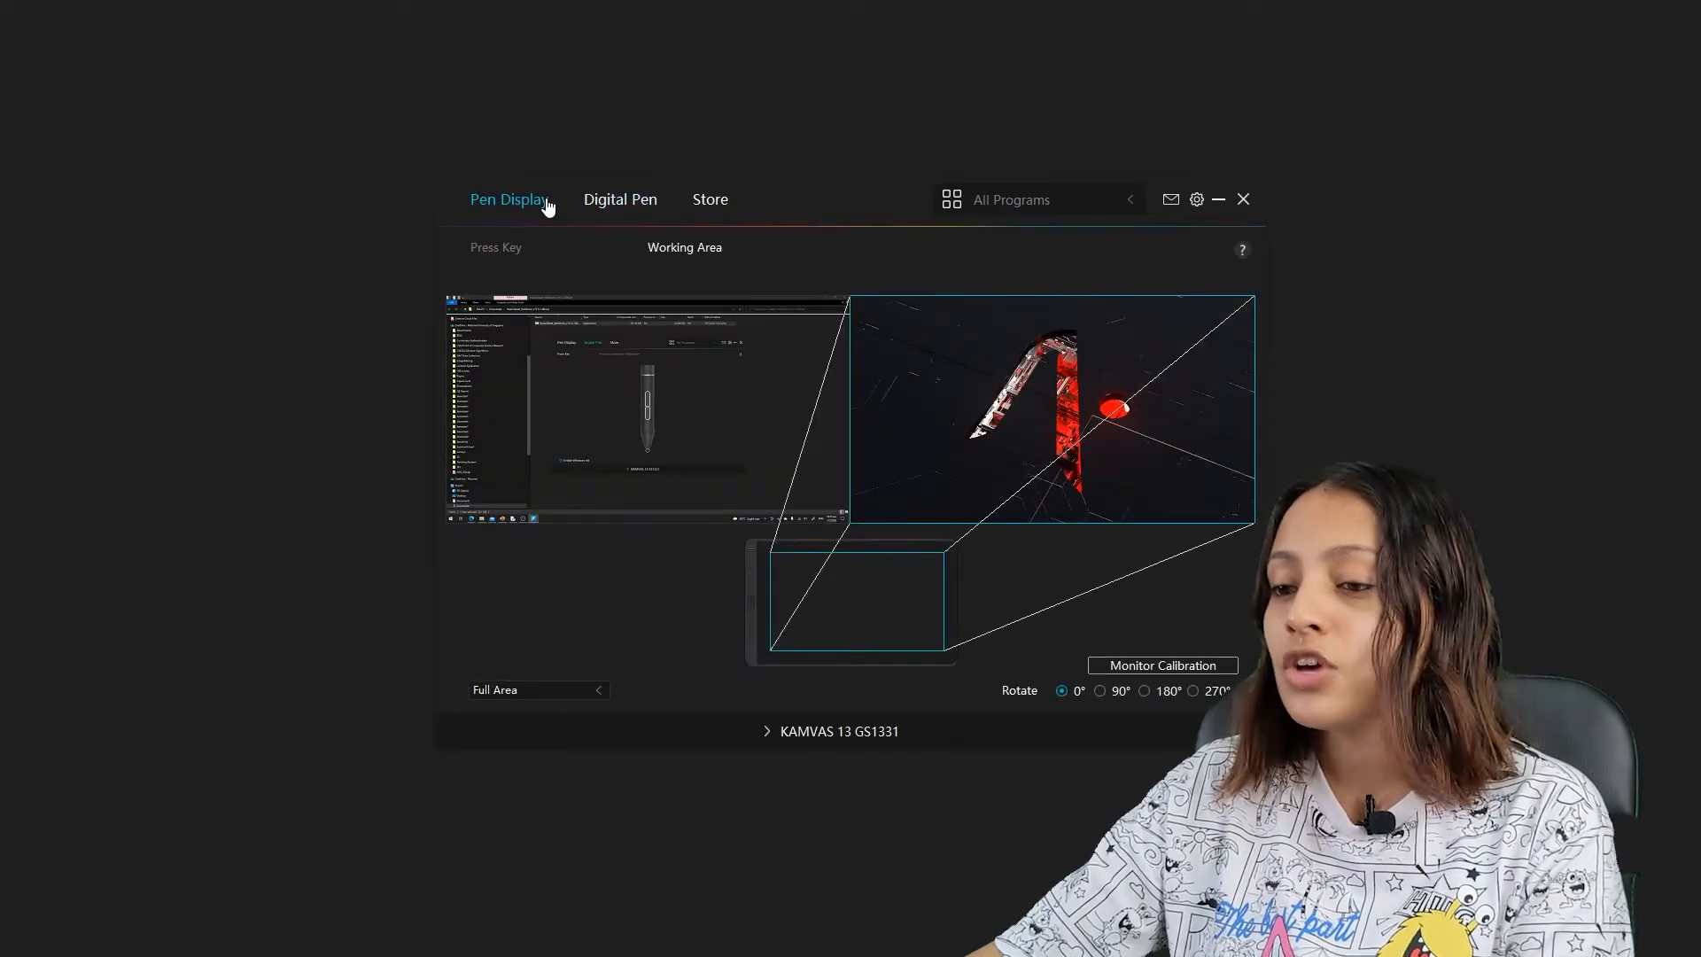
pyautogui.moveTo(489, 252)
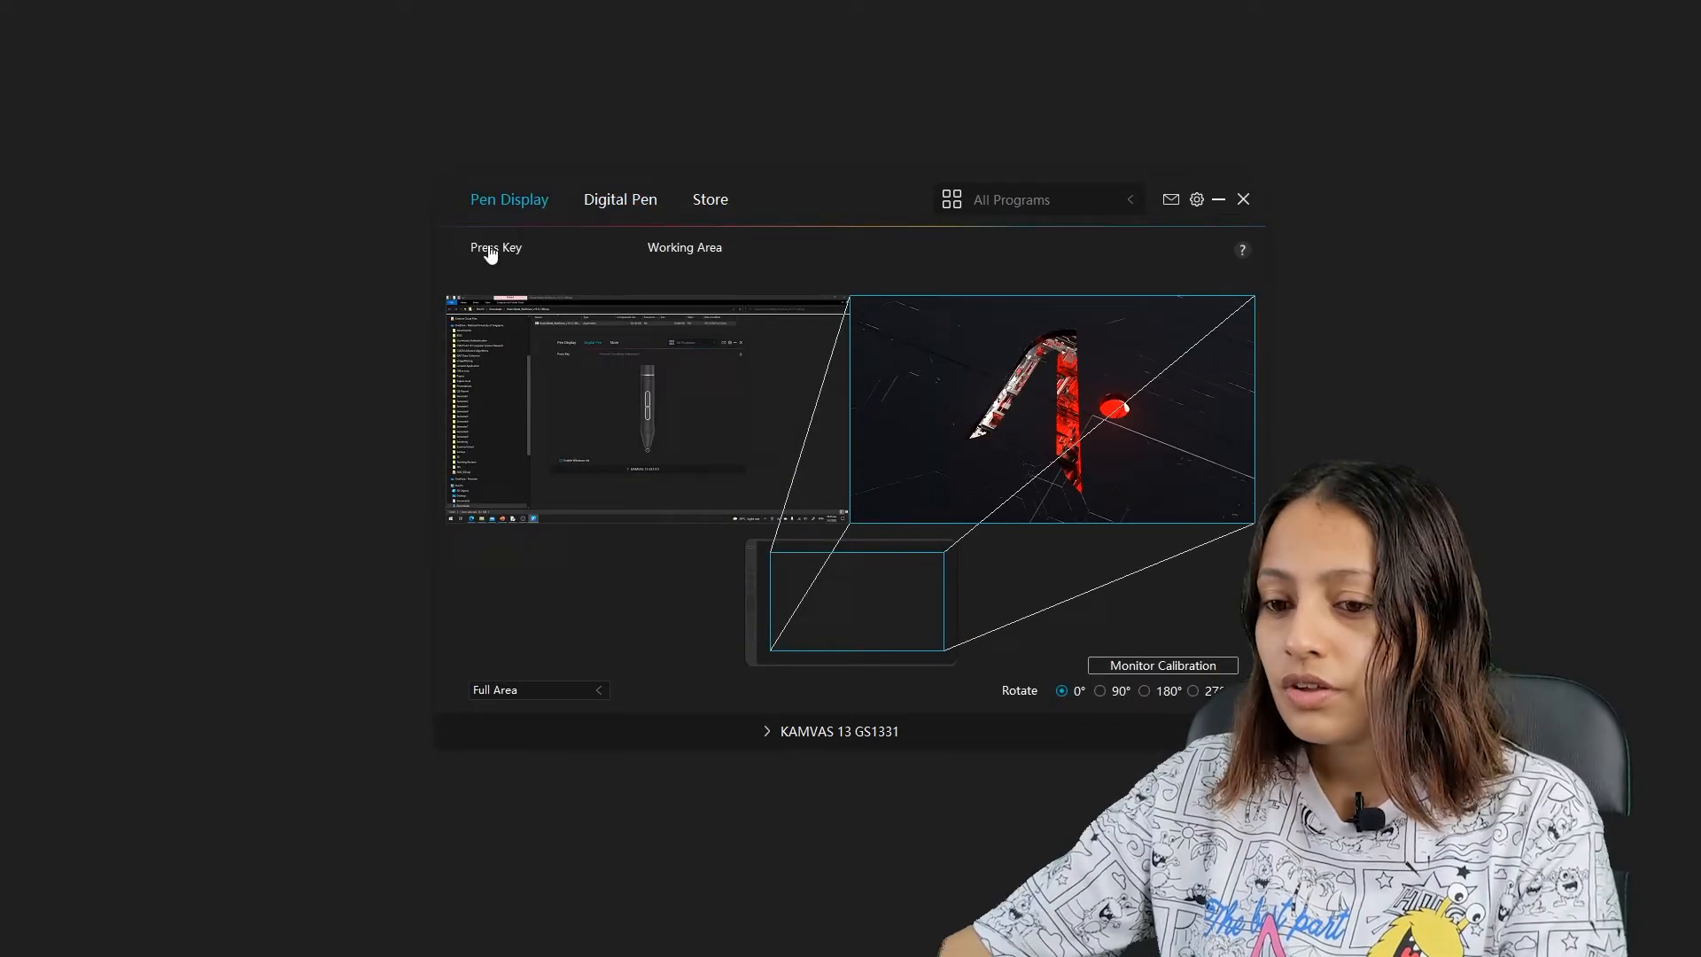
pyautogui.click(496, 248)
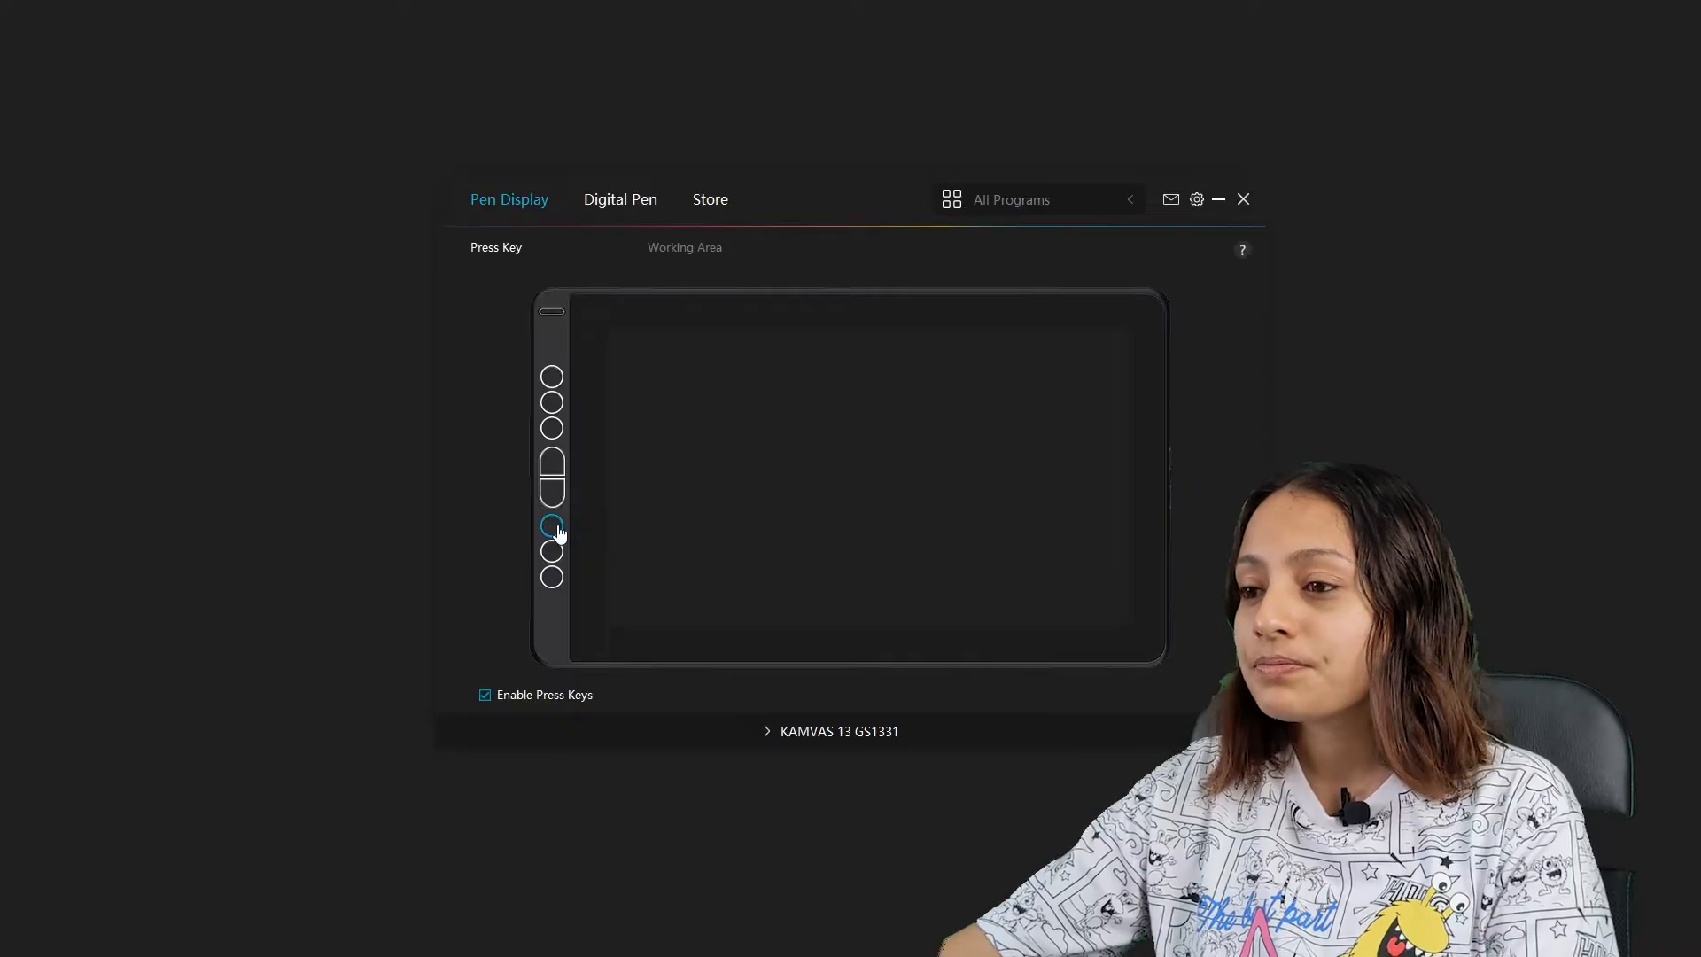
pyautogui.click(551, 527)
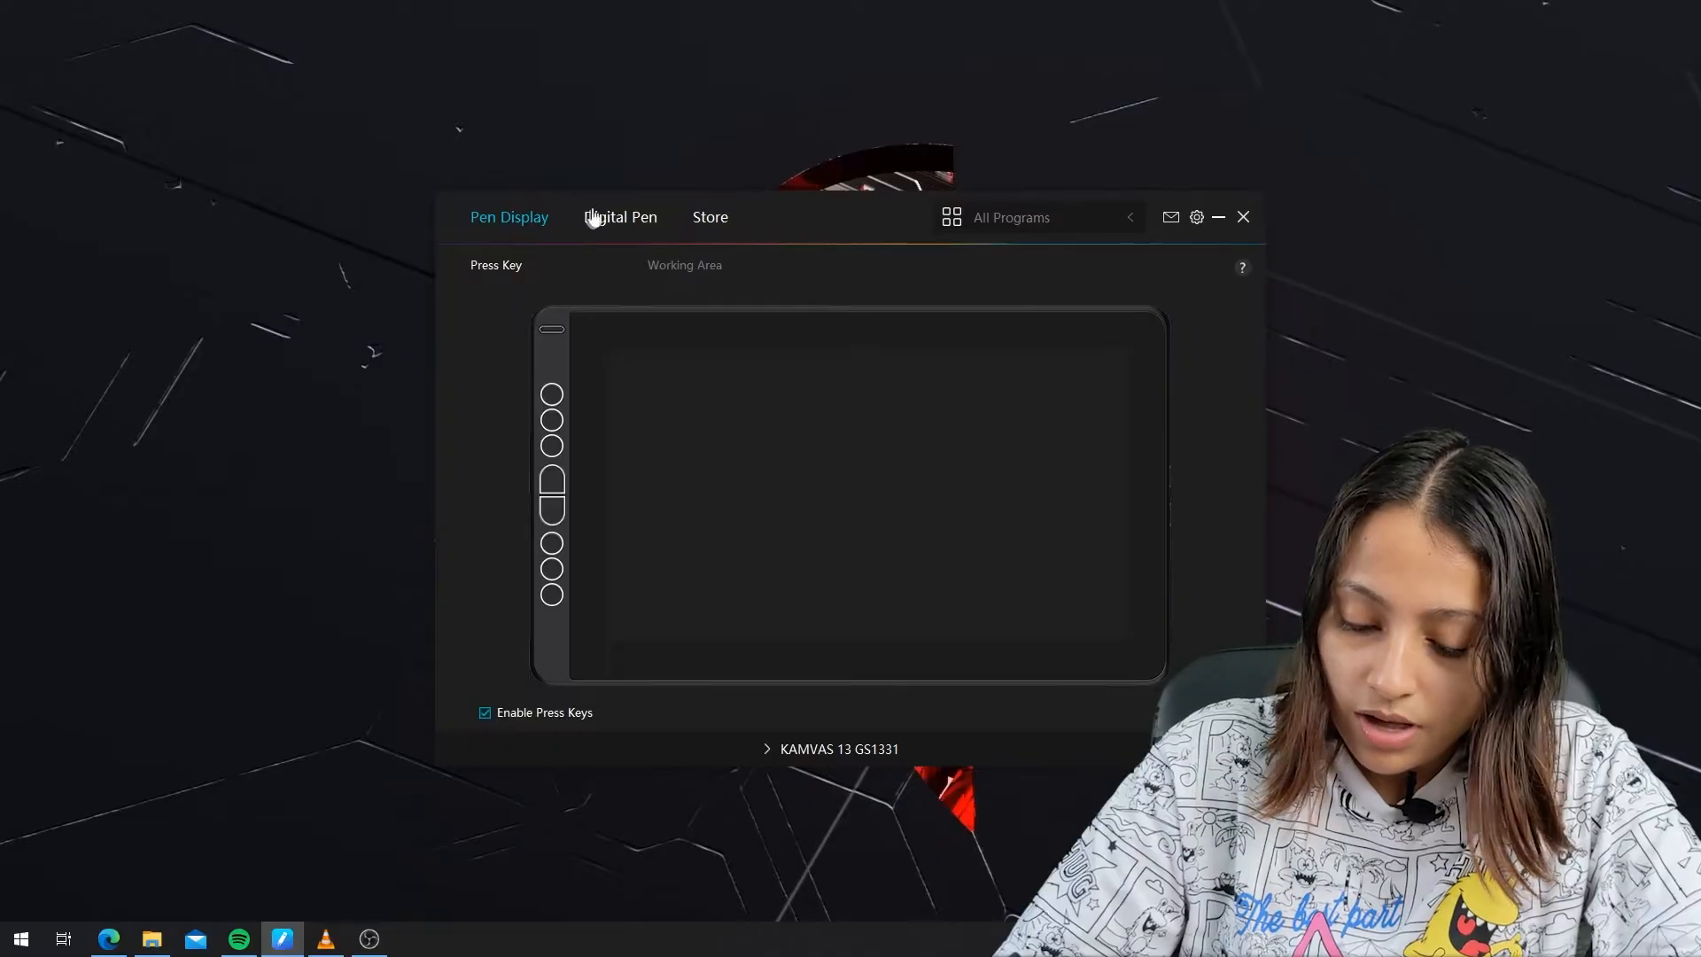
# Step: Revisit the pen's pressure sensitivity, then show the Device page with firmware and diagnosis
pyautogui.click(620, 216)
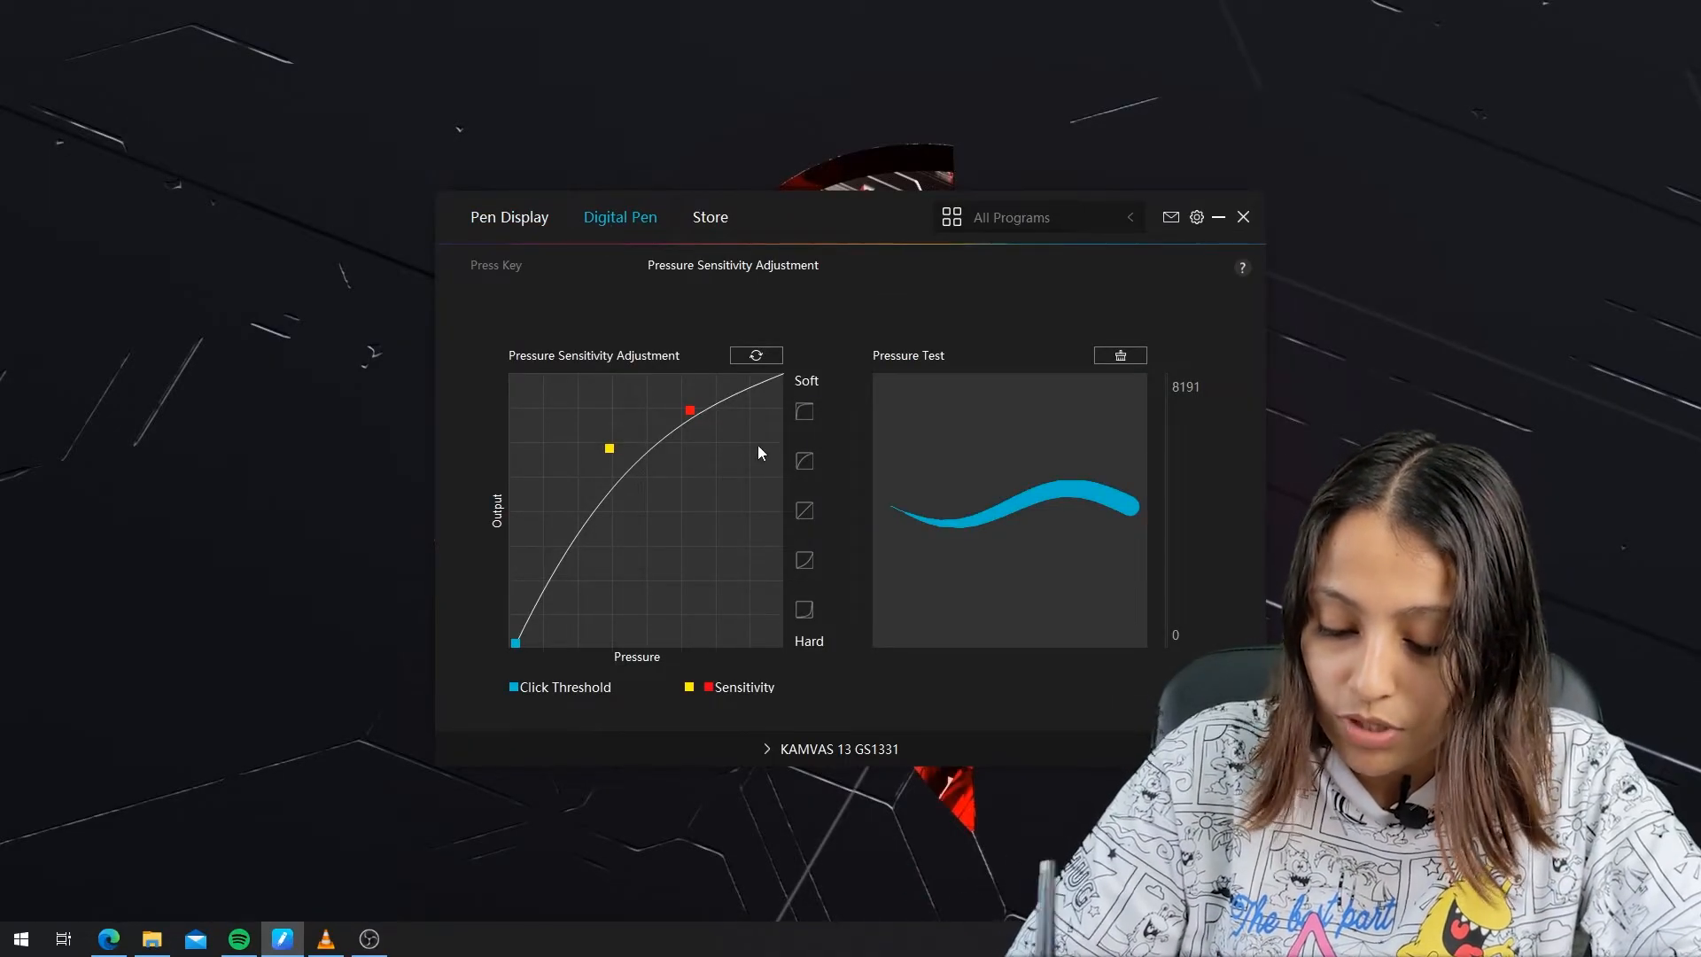
pyautogui.moveTo(760, 452)
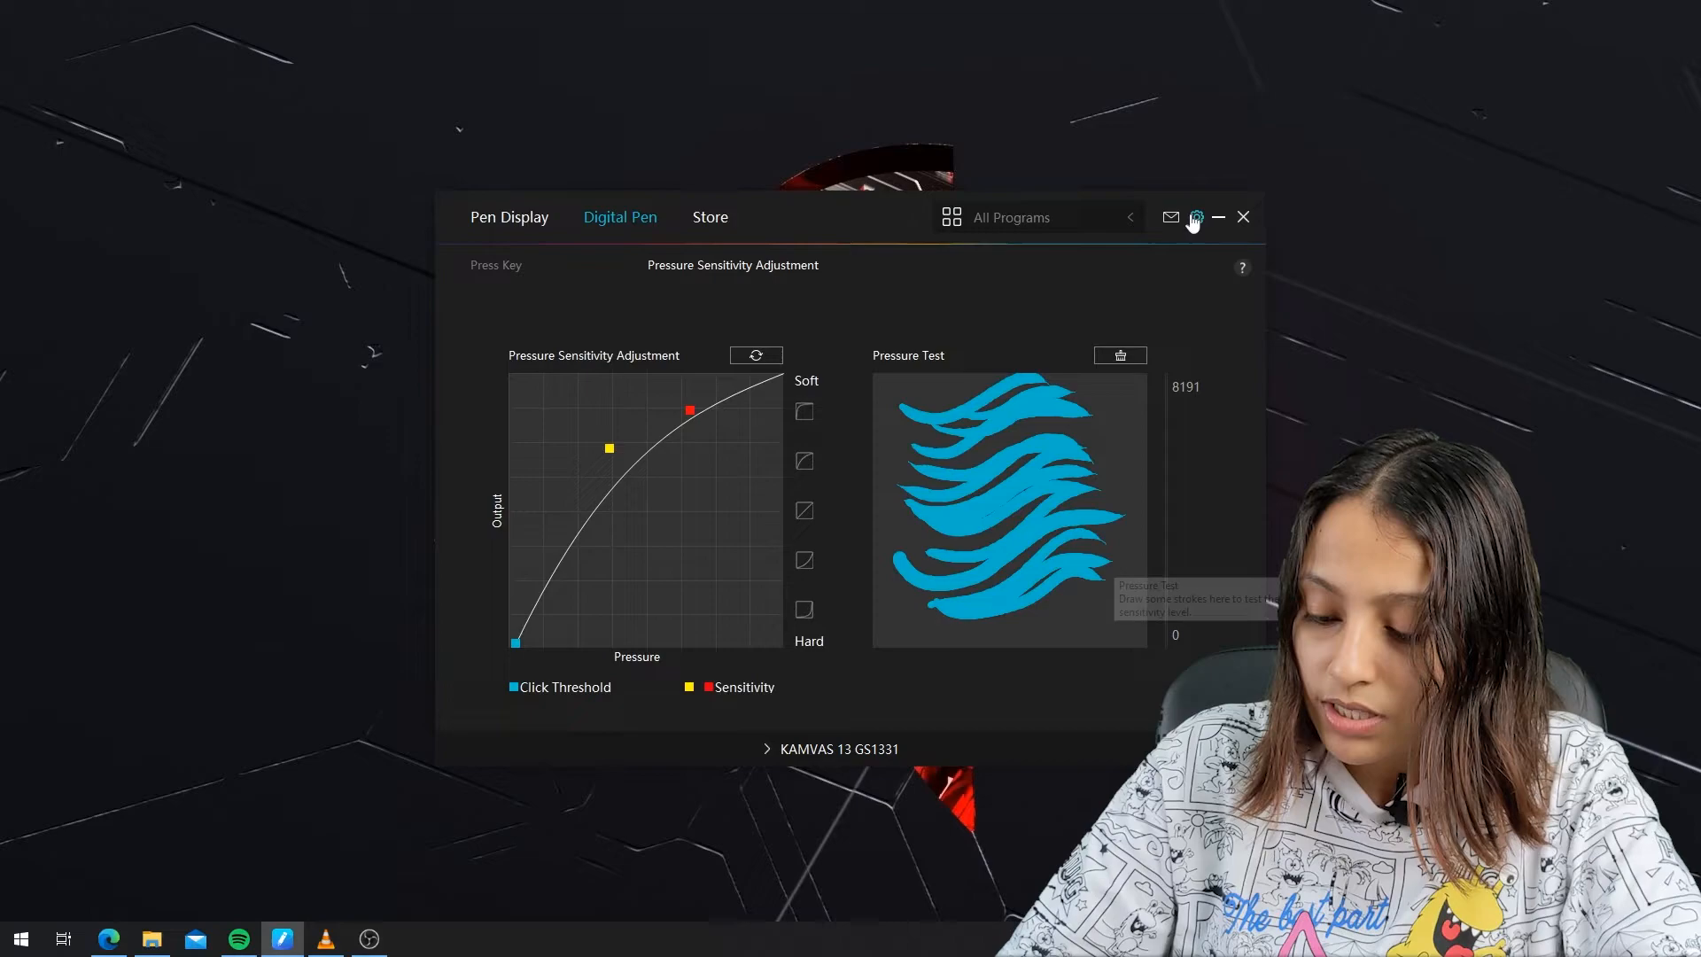
pyautogui.click(1196, 216)
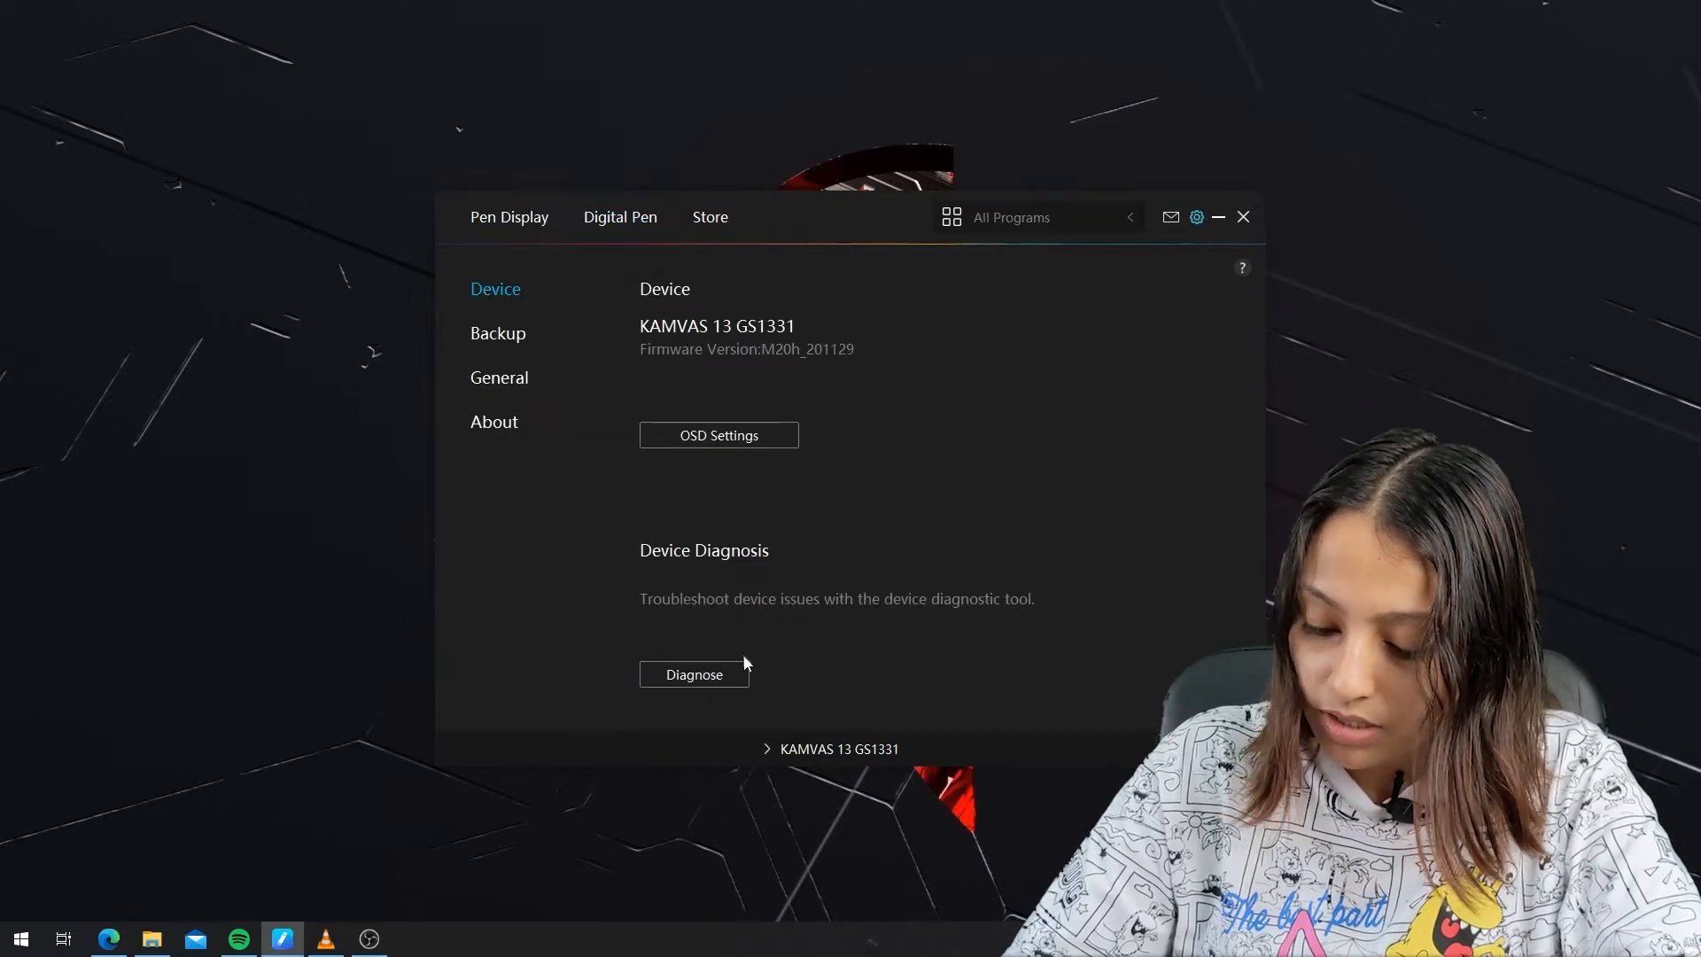
# Step: Run Diagnose and draw strokes confirming 8192 pressure levels and live pressure readings
pyautogui.click(693, 673)
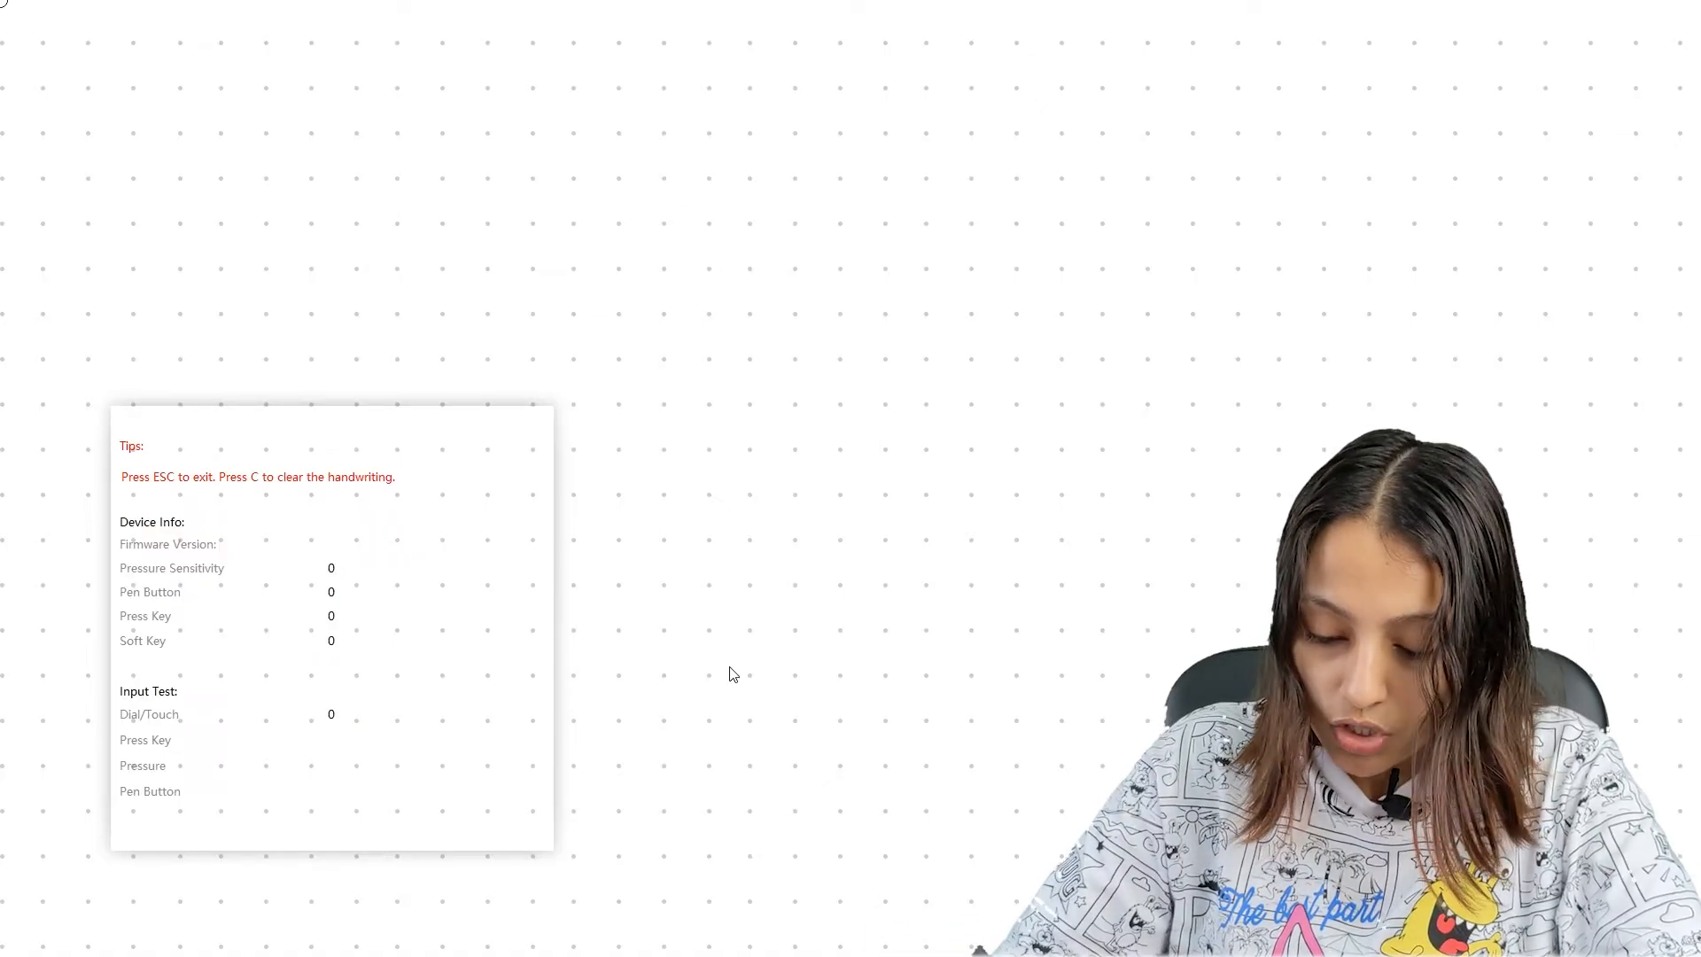
pyautogui.moveTo(613, 547); pyautogui.dragTo(964, 315)
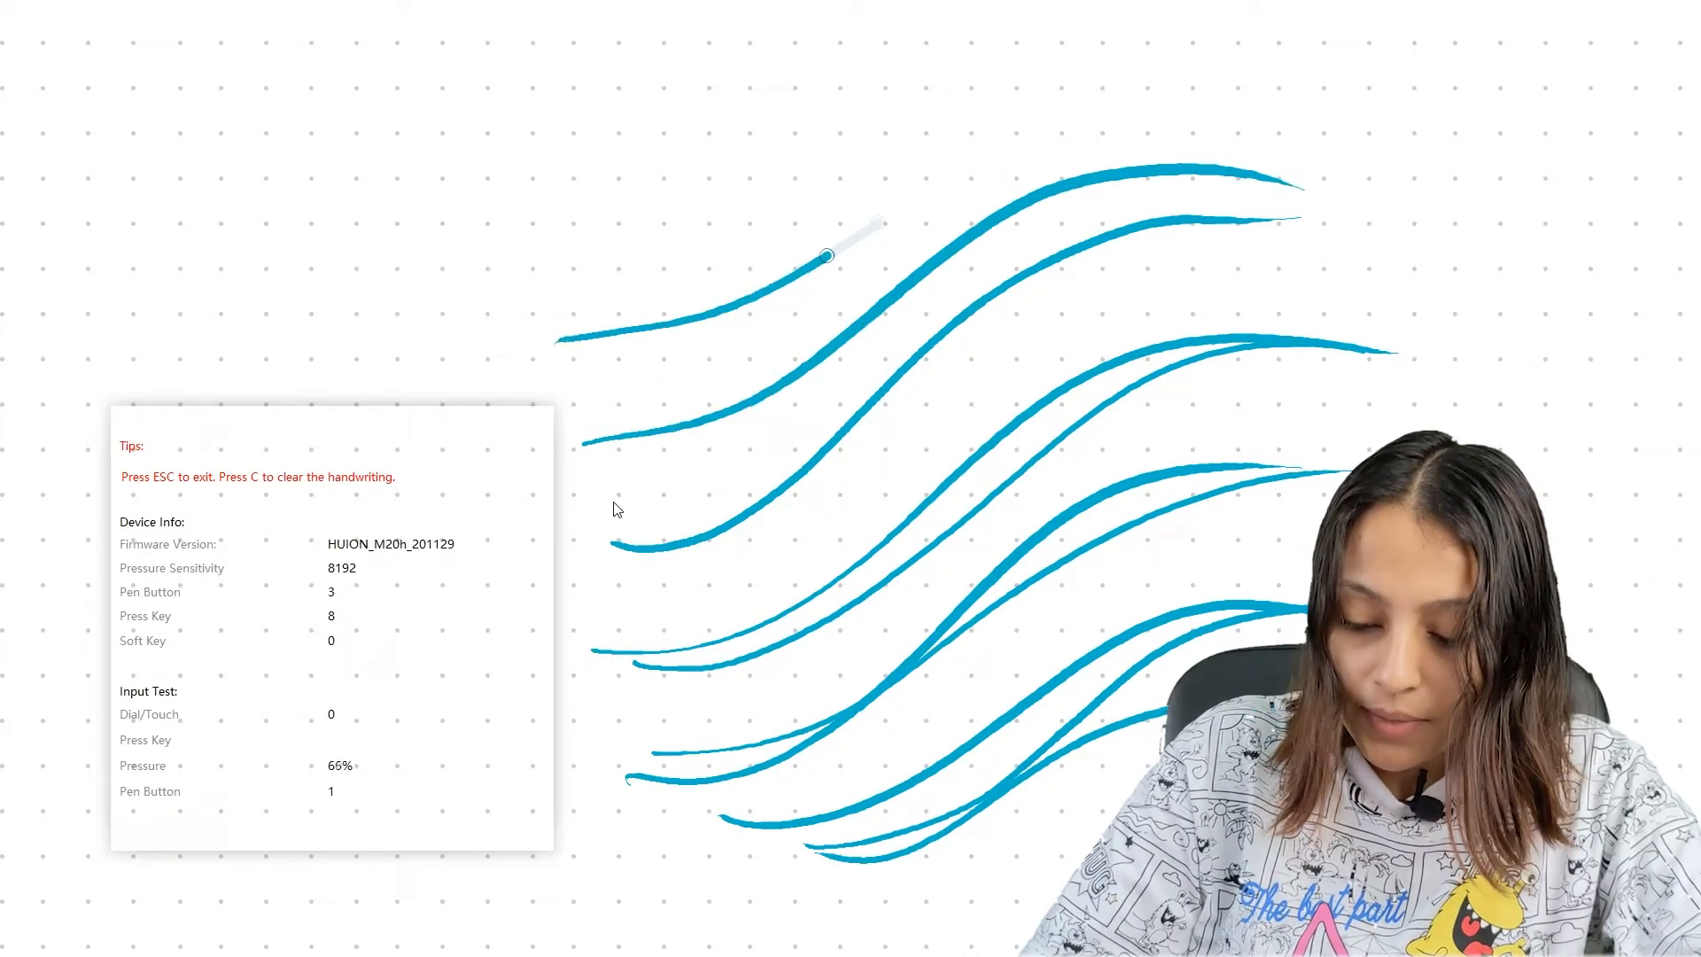
pyautogui.moveTo(824, 257); pyautogui.dragTo(1164, 194)
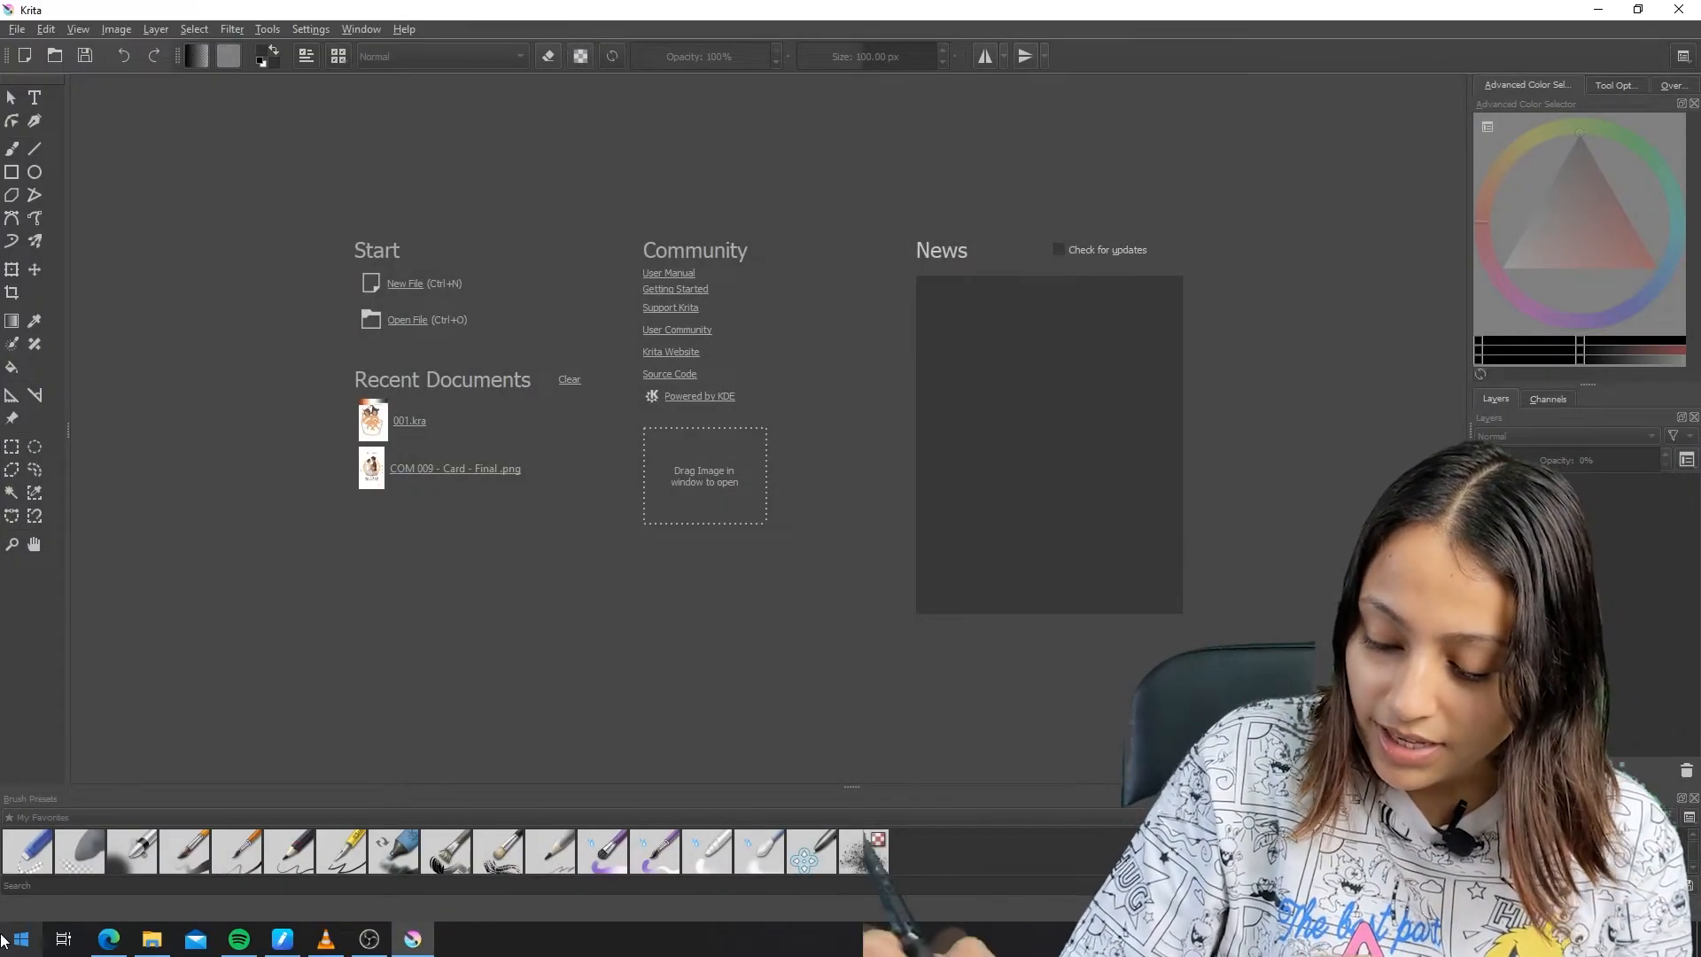
# Step: Create a new 1500 × 2400 px document at 300 ppi from the welcome screen
pyautogui.click(404, 283)
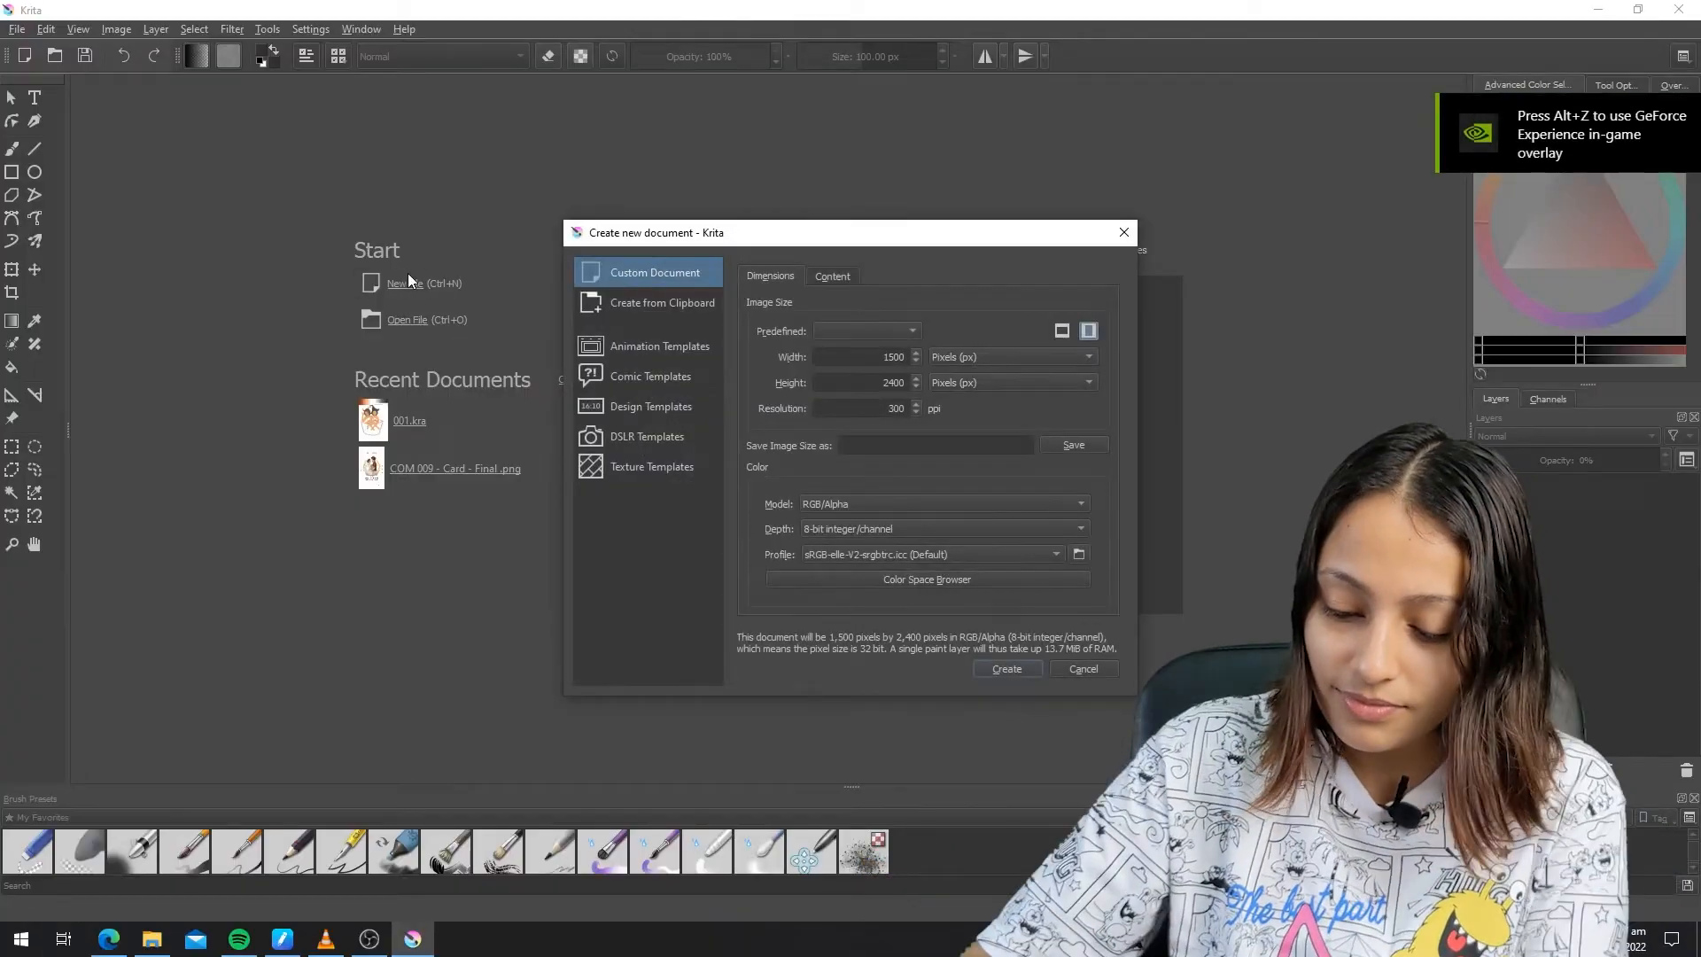
pyautogui.click(1004, 668)
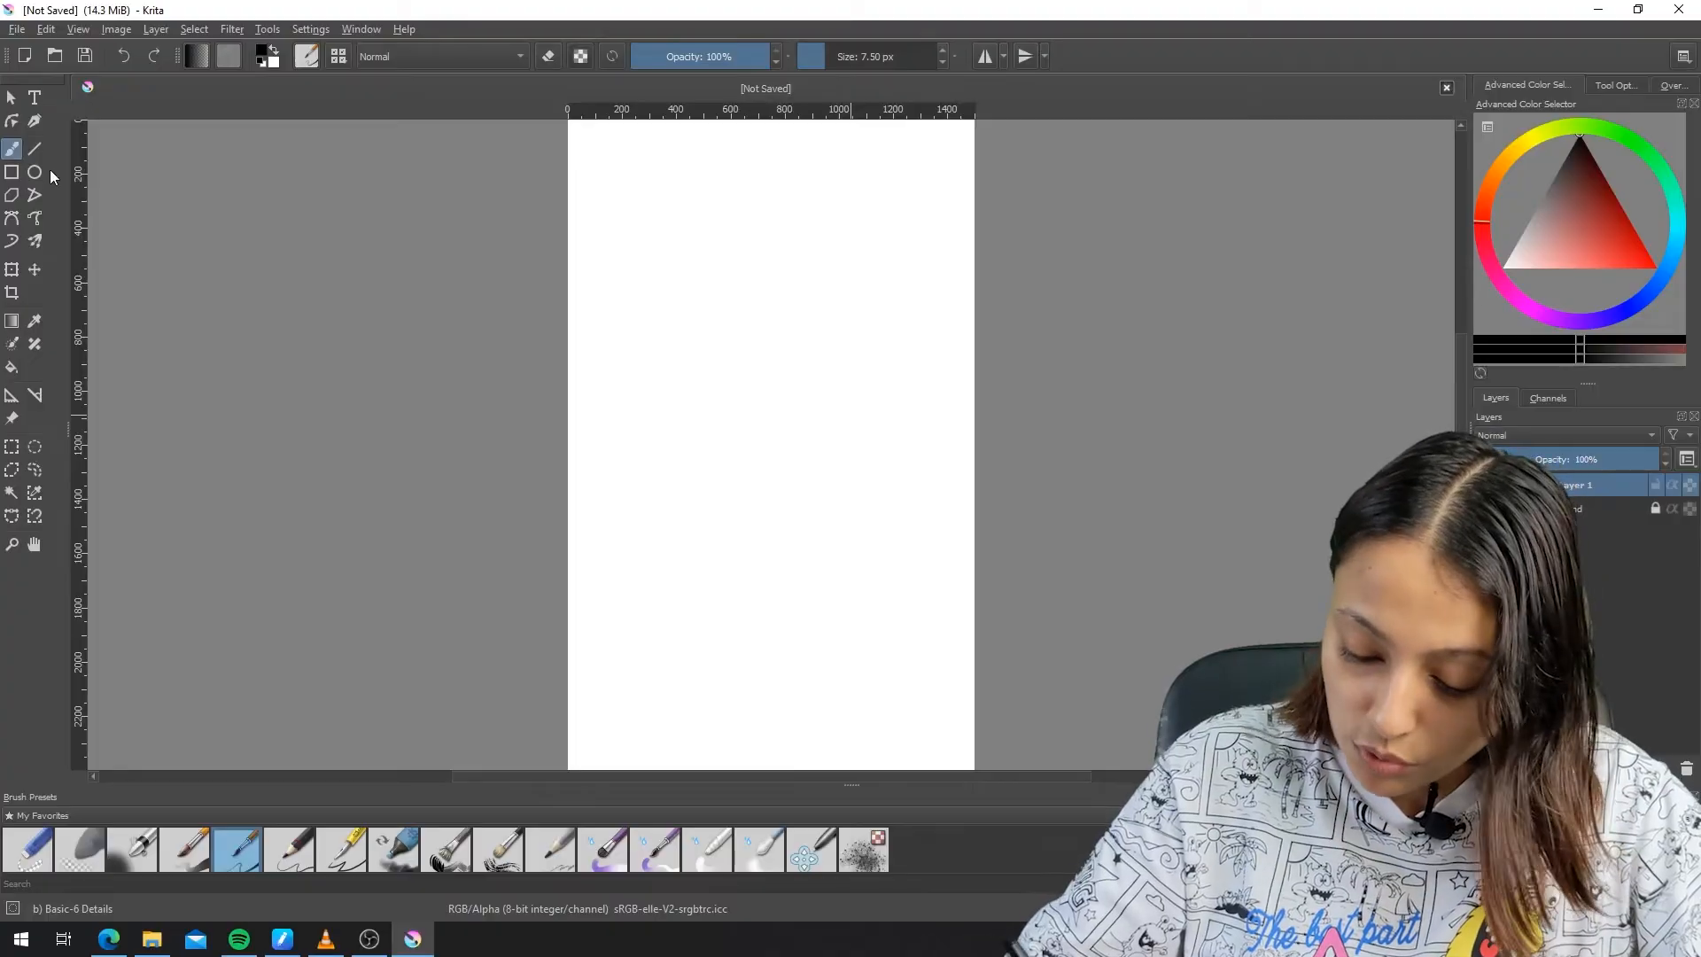
# Step: Pick the Basic-6 Details brush and draw a curved black test stroke on the canvas
pyautogui.click(342, 849)
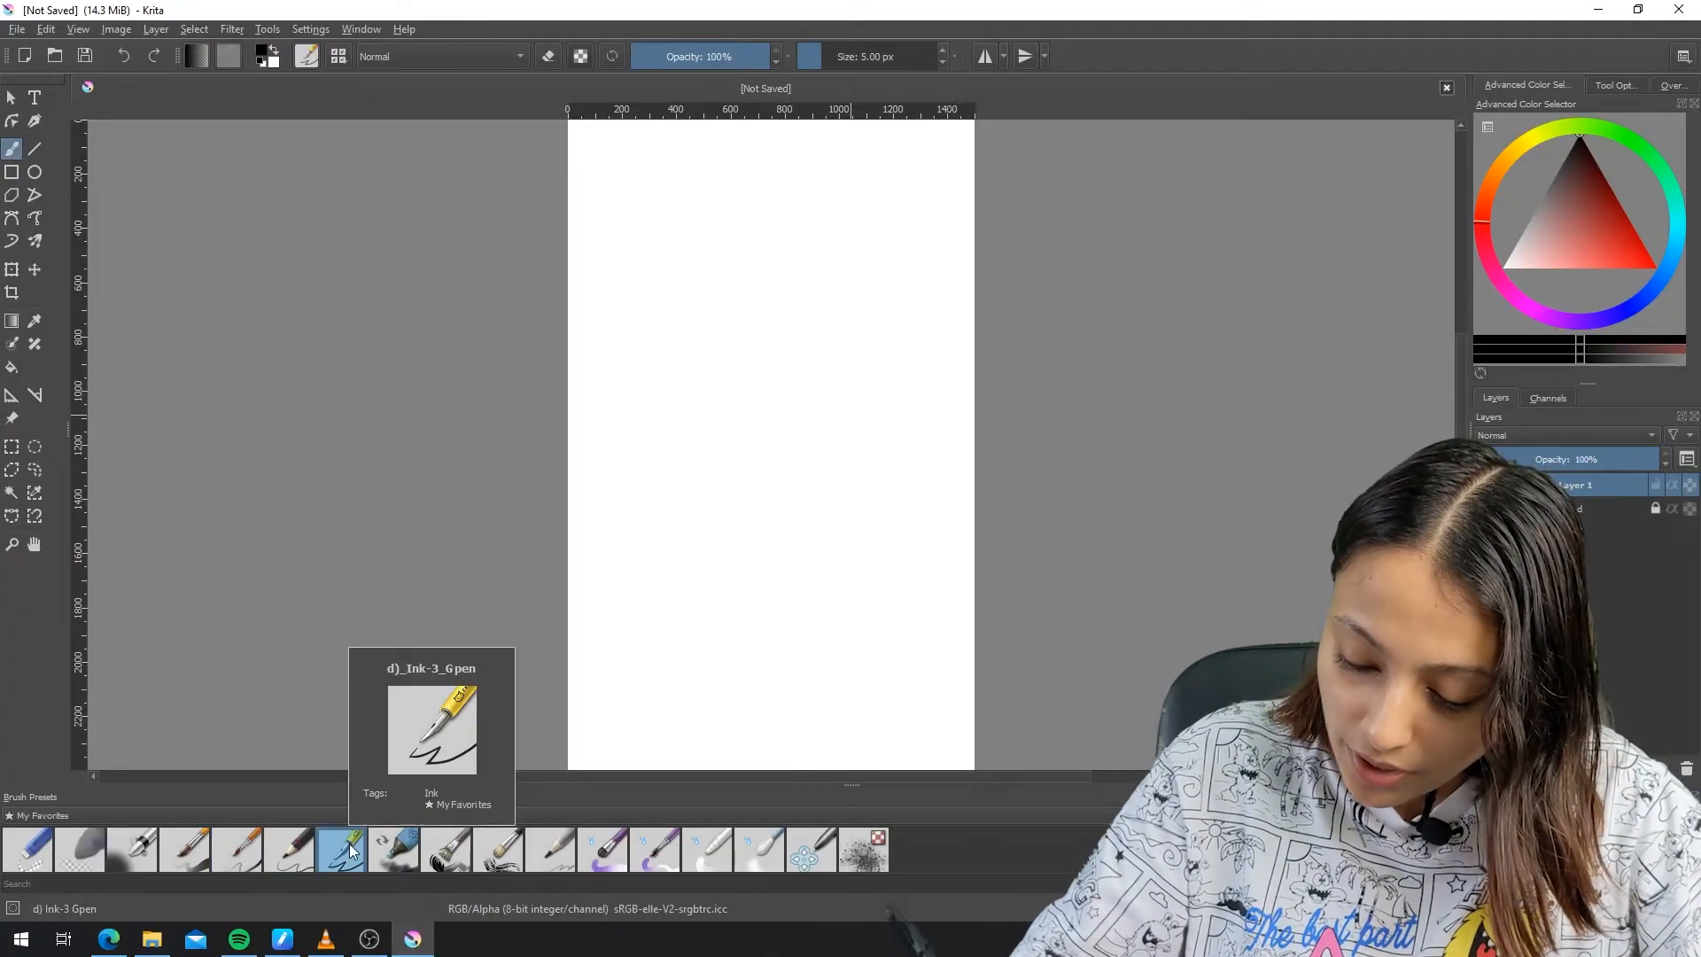
pyautogui.click(235, 849)
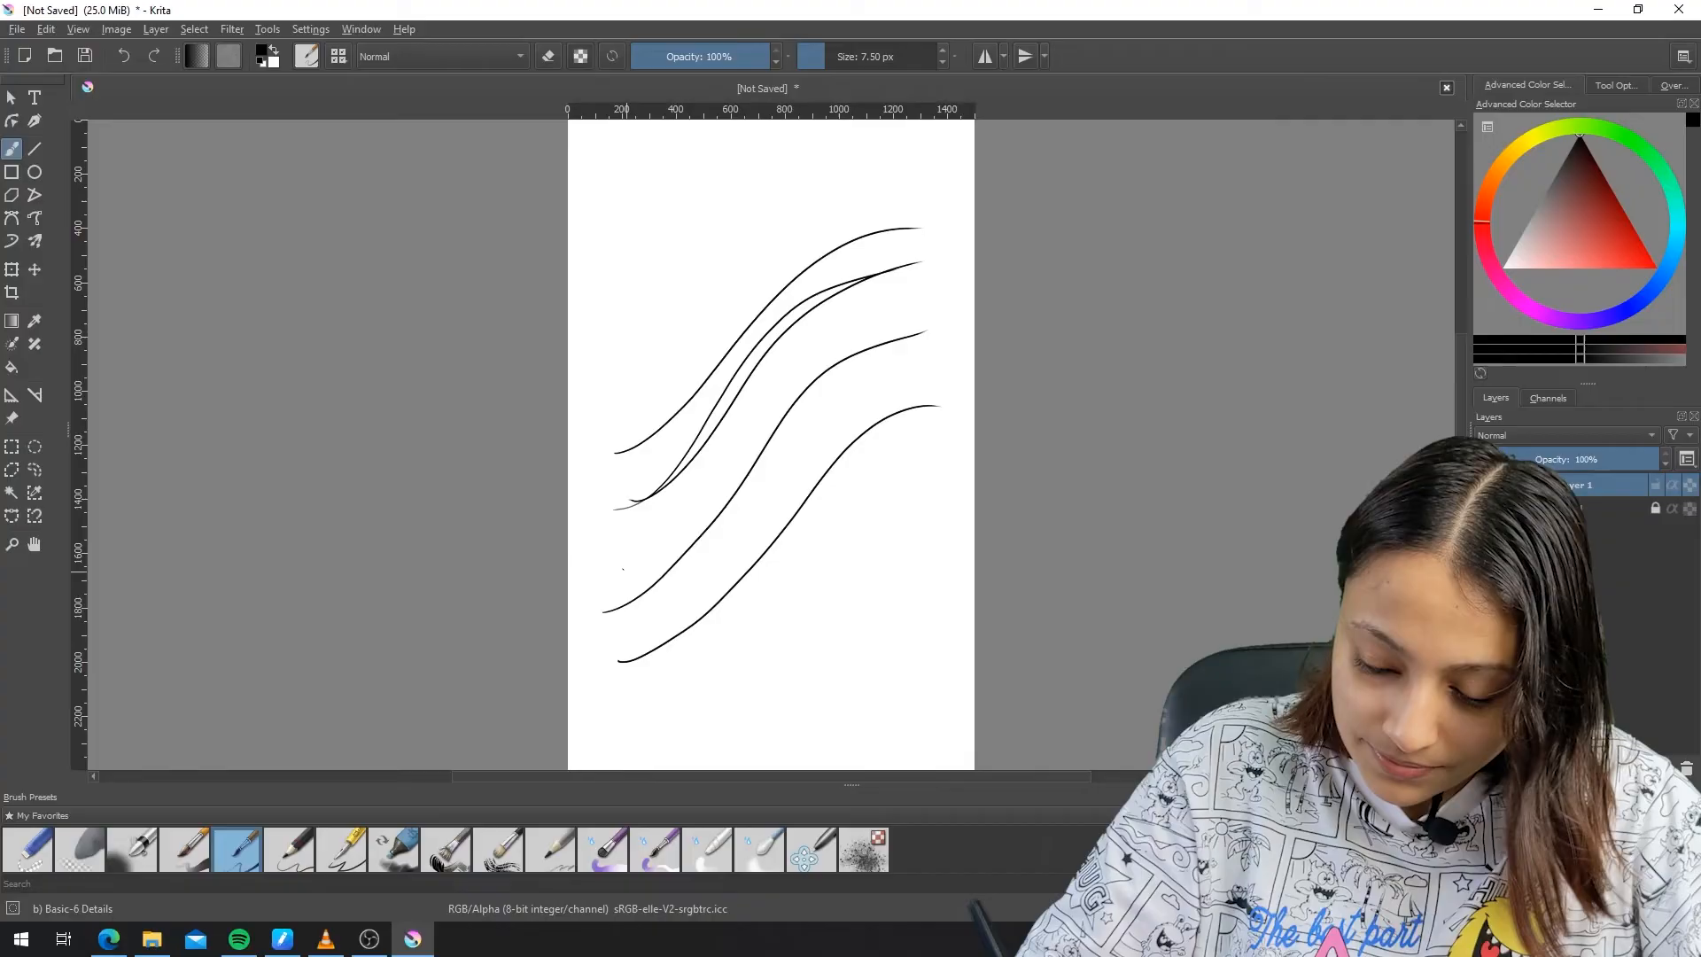
pyautogui.moveTo(879, 200); pyautogui.dragTo(634, 363)
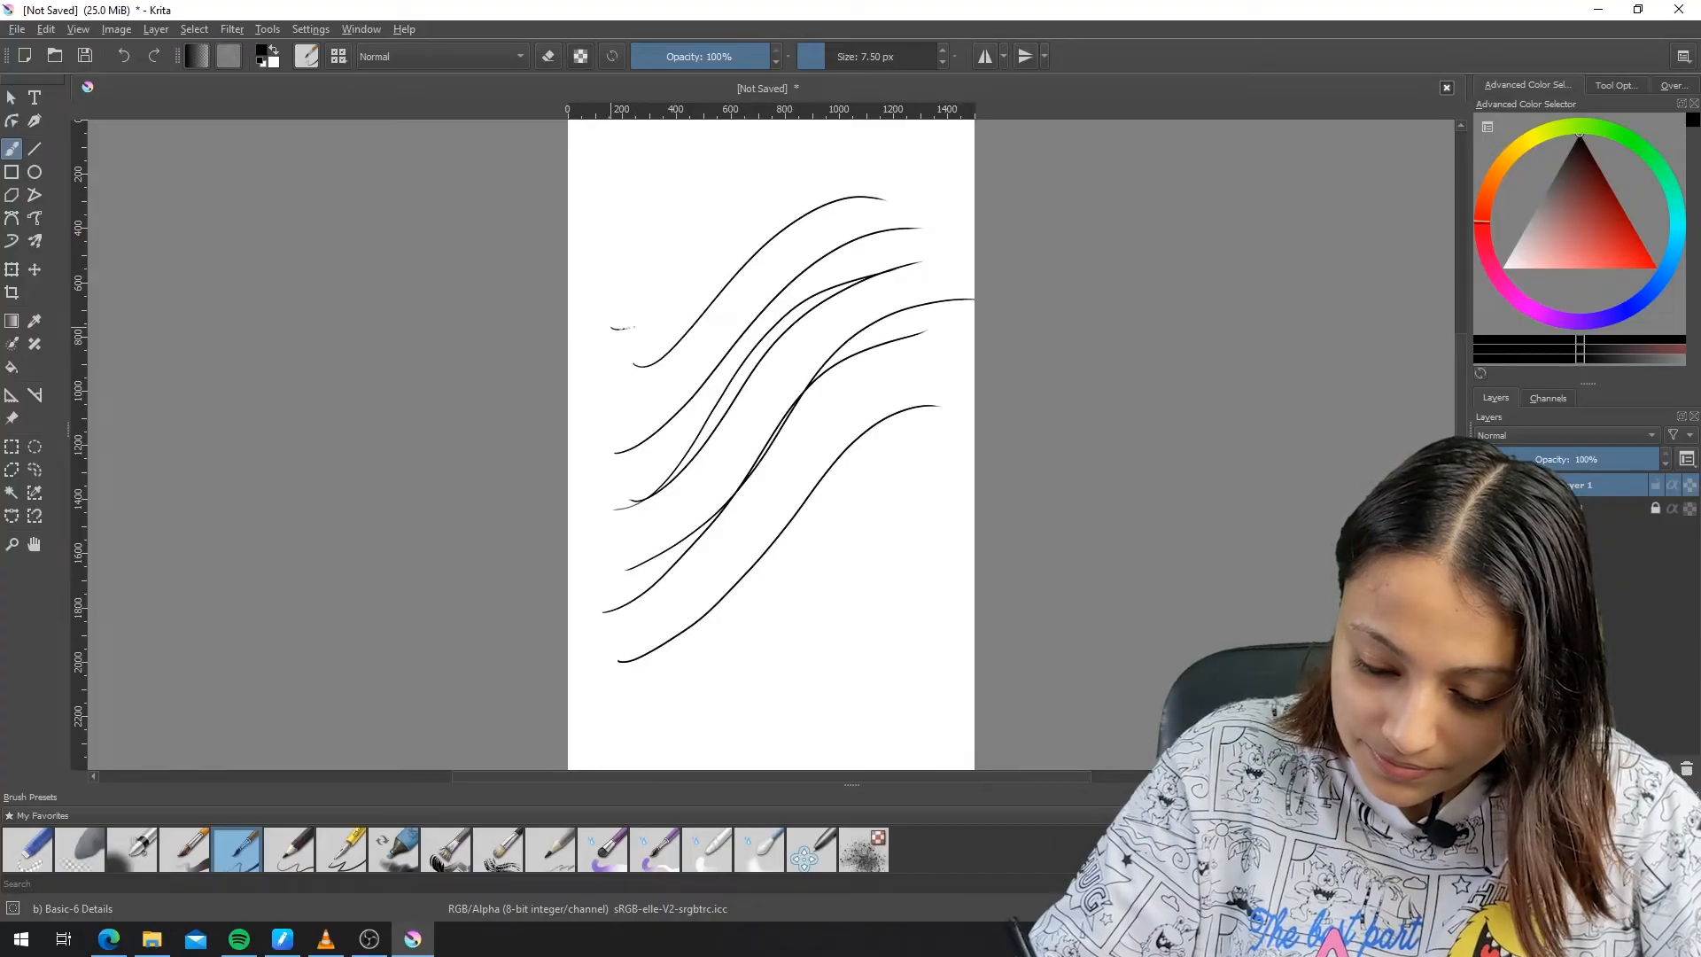